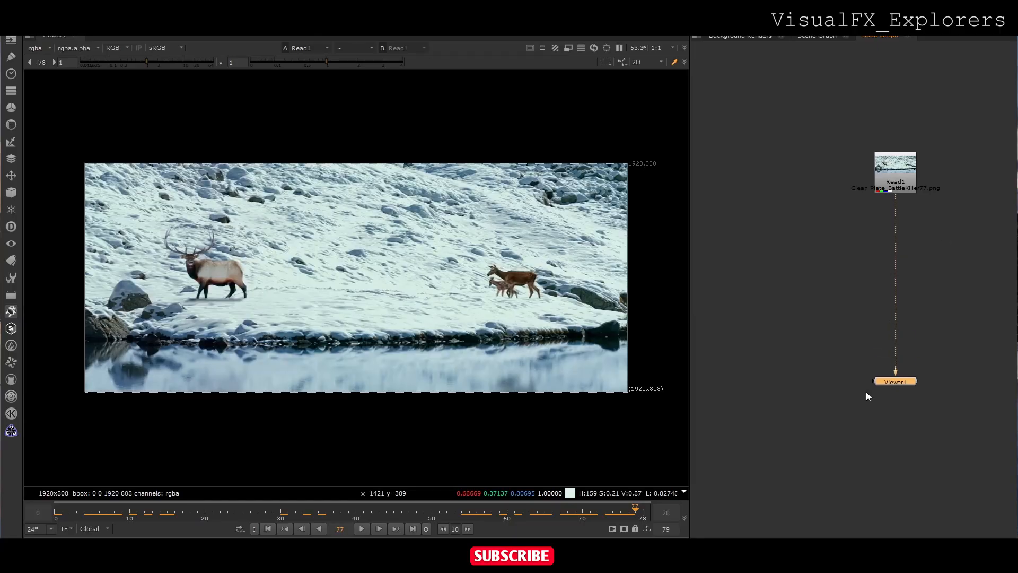
Step: Scrub through the 79-frame shot in the Viewer timeline to review the elk and deer movement
left_click(61, 514)
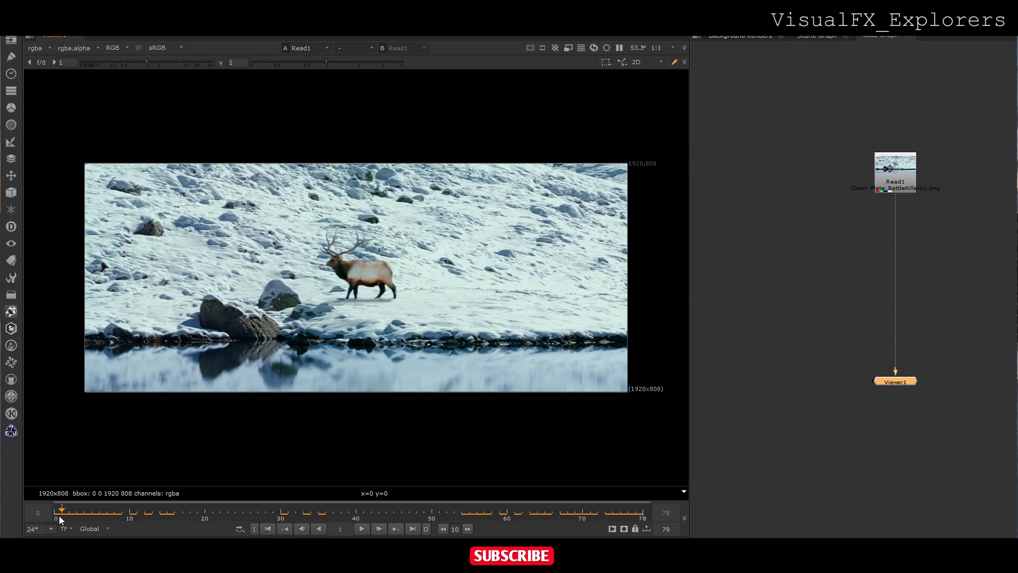
left_click_drag(62, 510, 183, 510)
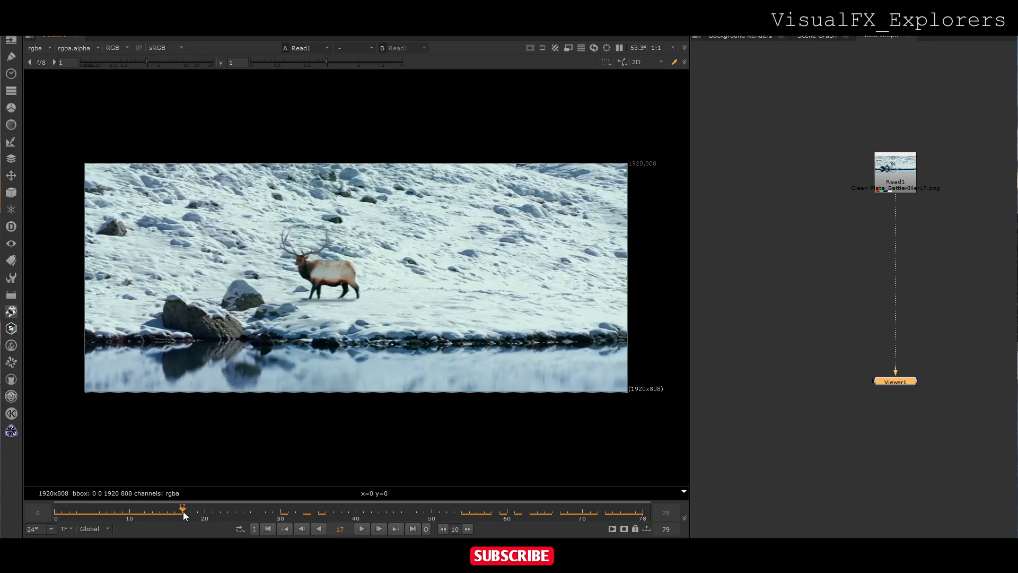
left_click_drag(184, 511, 363, 510)
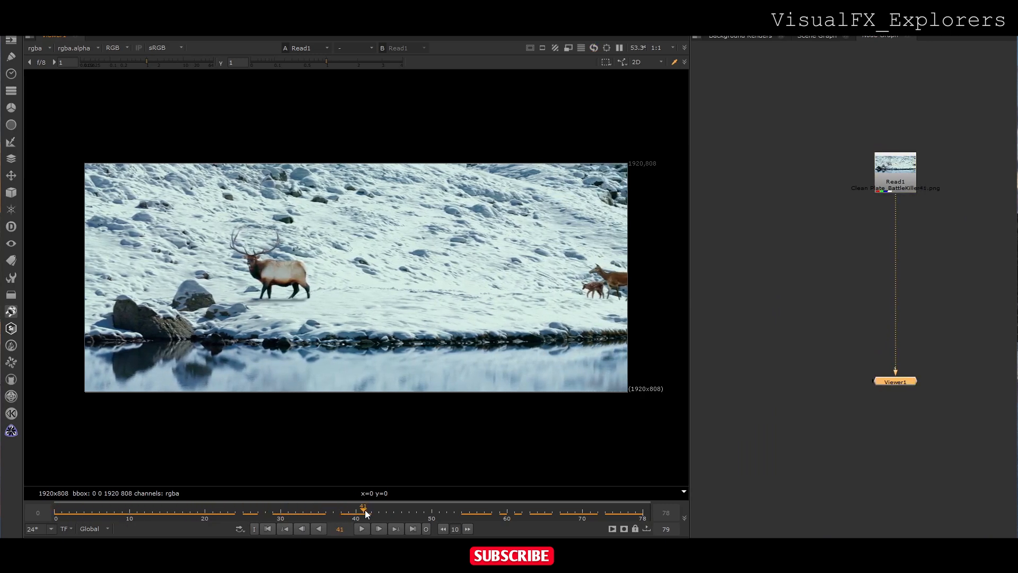
left_click_drag(362, 513, 643, 513)
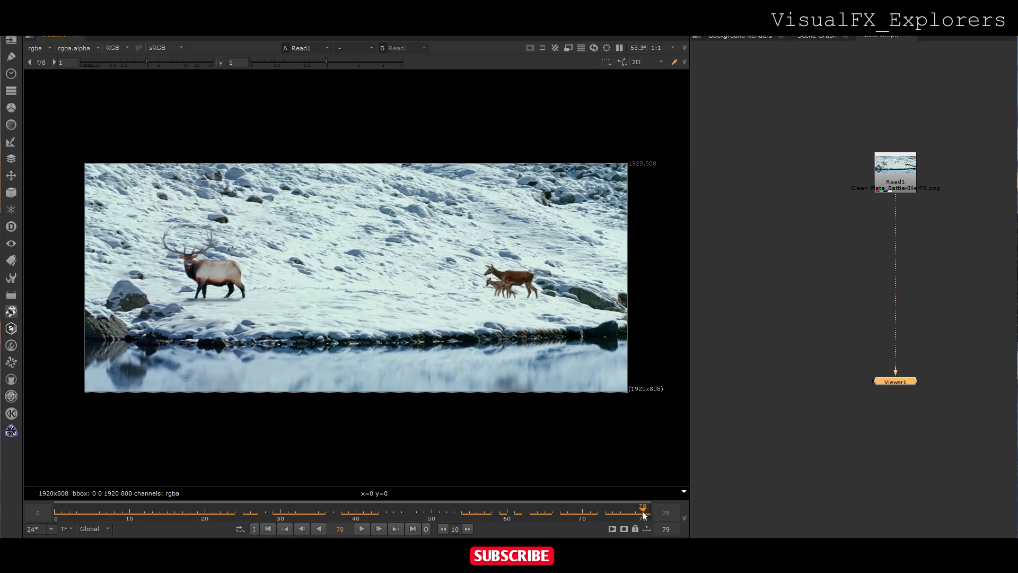
left_click_drag(642, 514, 92, 513)
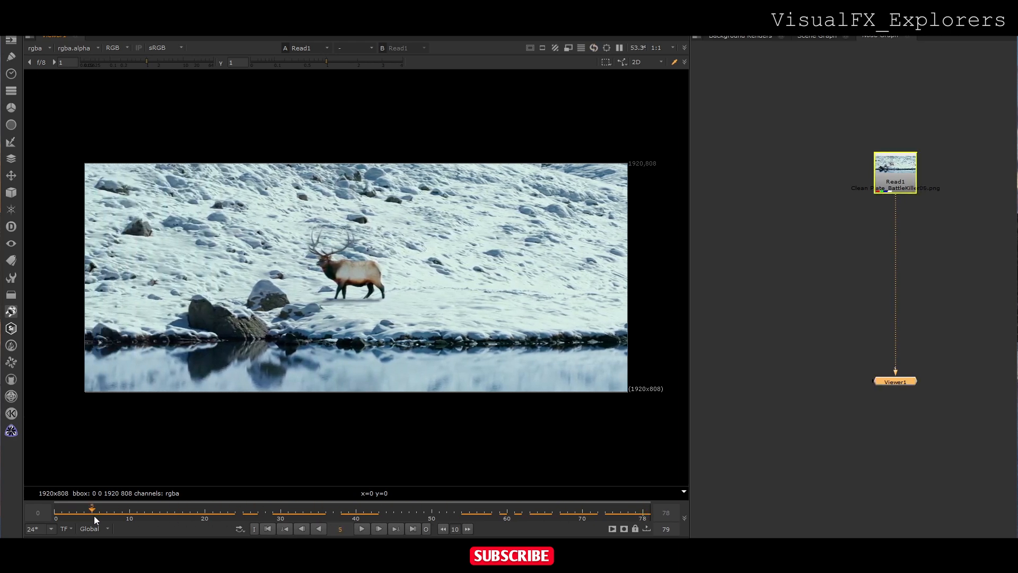
left_click_drag(91, 509, 438, 509)
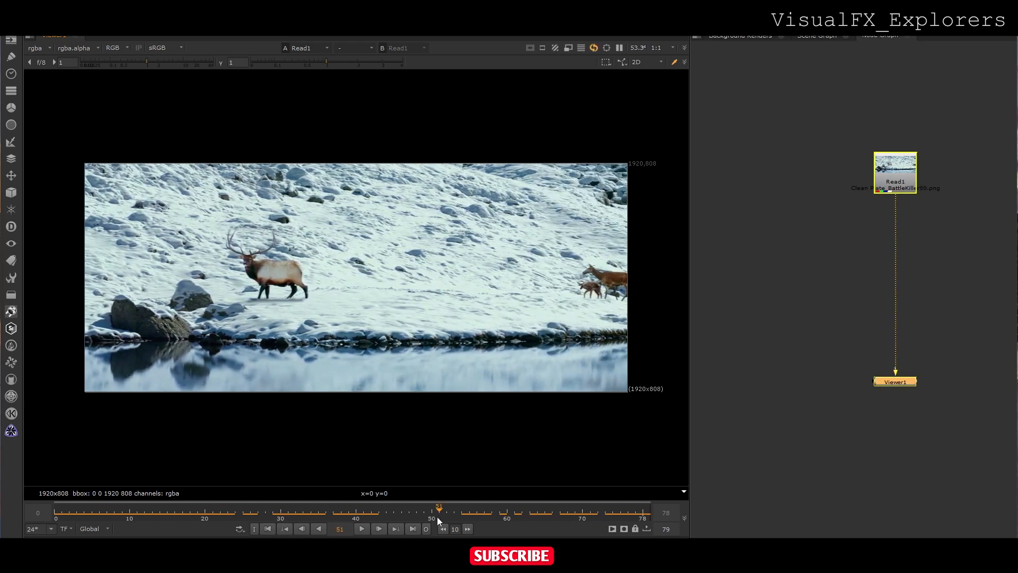
left_click_drag(438, 508, 331, 507)
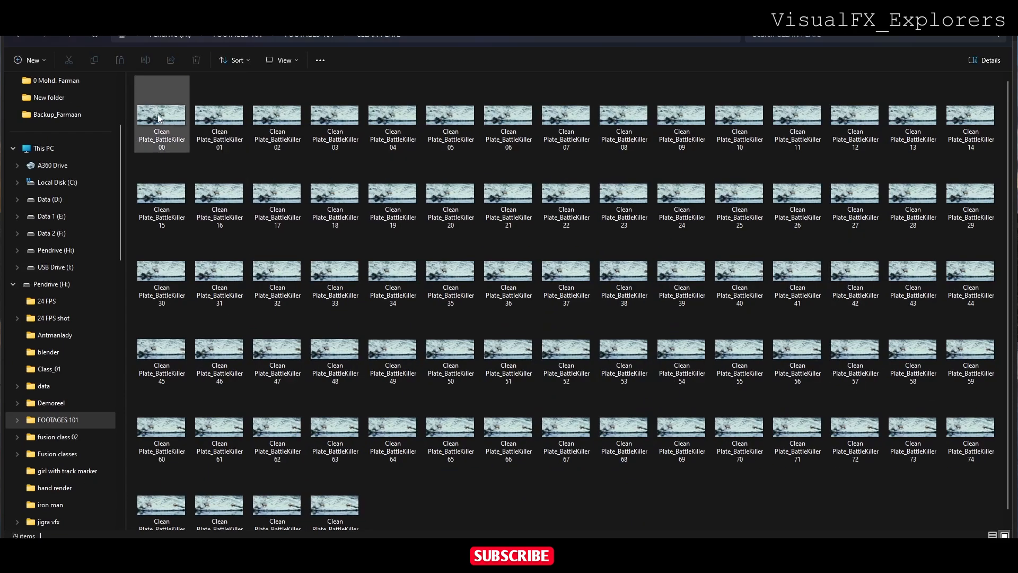
Step: Pick frame 00 from the image sequence folder to open it in Photoshop
left_click(161, 113)
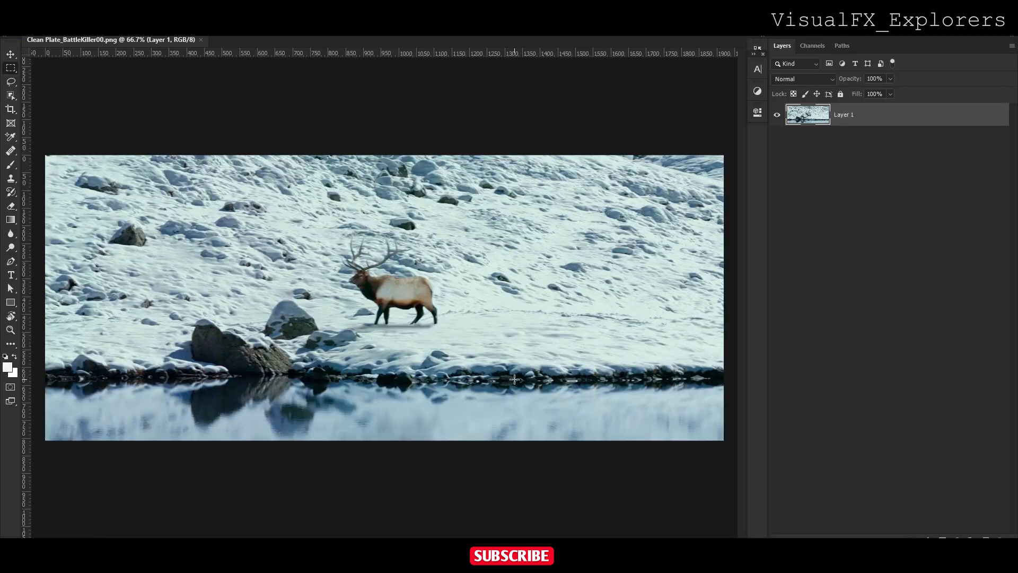
mouse_move(370, 168)
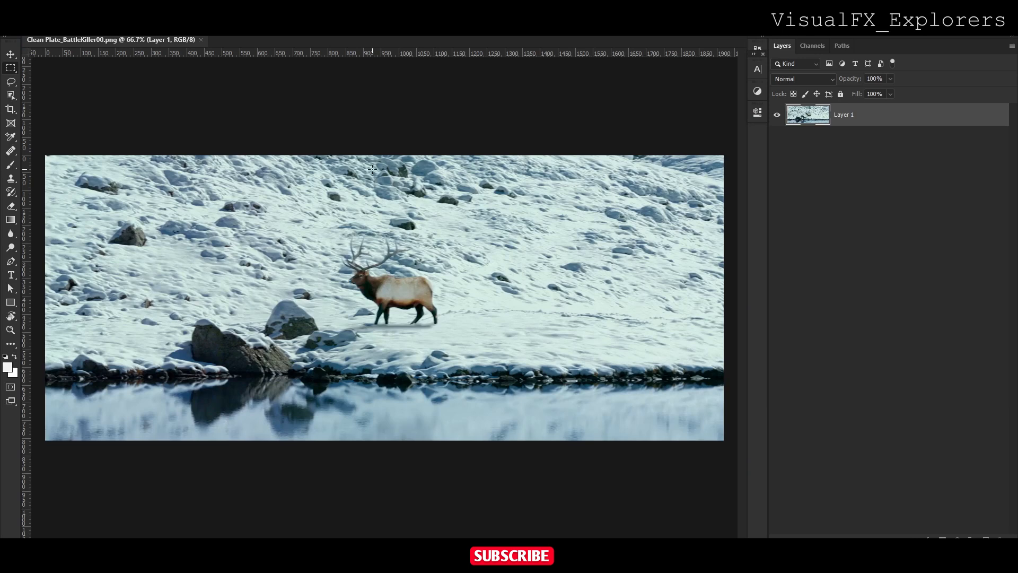
mouse_move(416, 243)
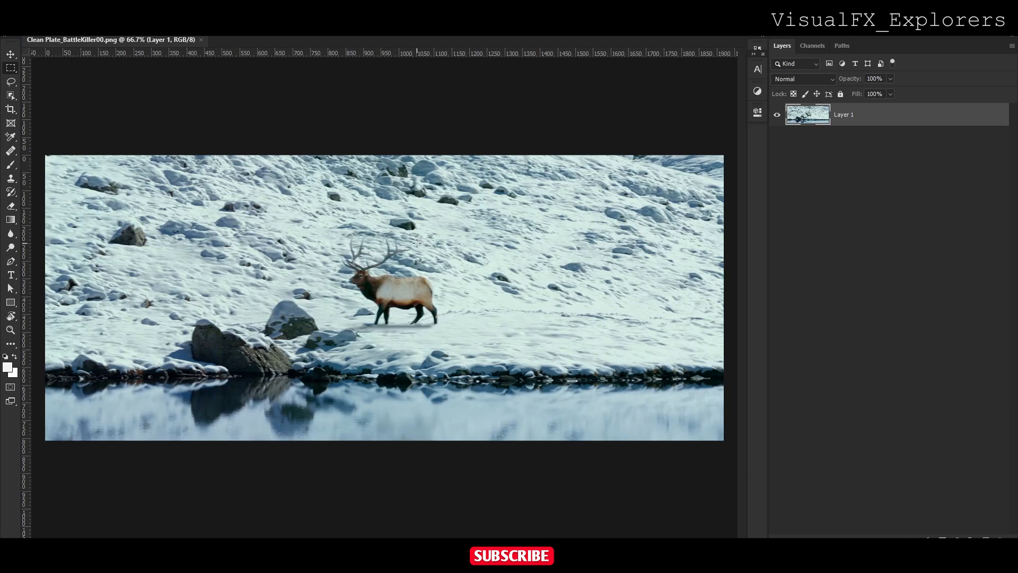
Step: Lasso the elk and remove it with Content-Aware fill, leaving snow and water
left_click(10, 68)
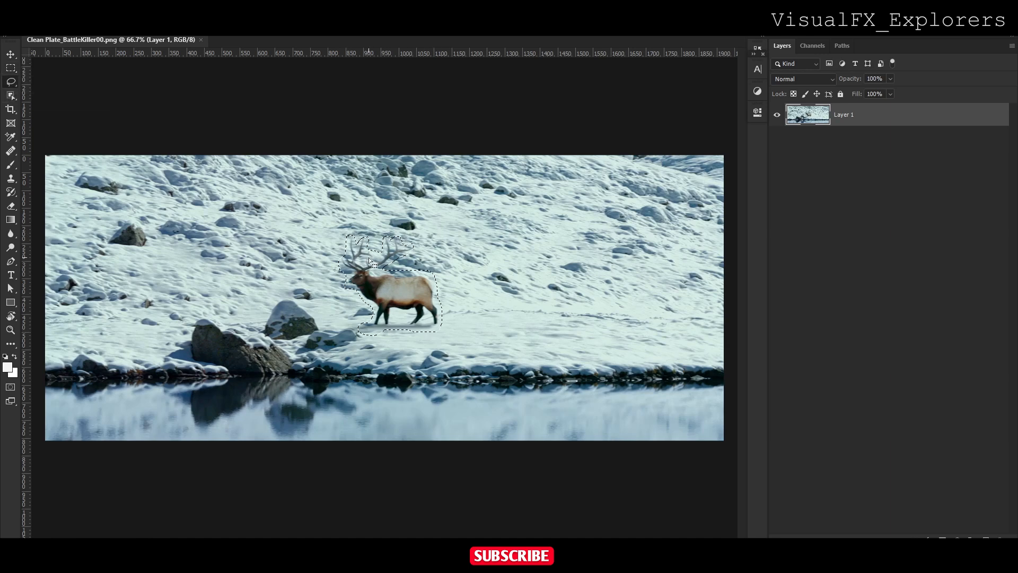
key("shift+f5")
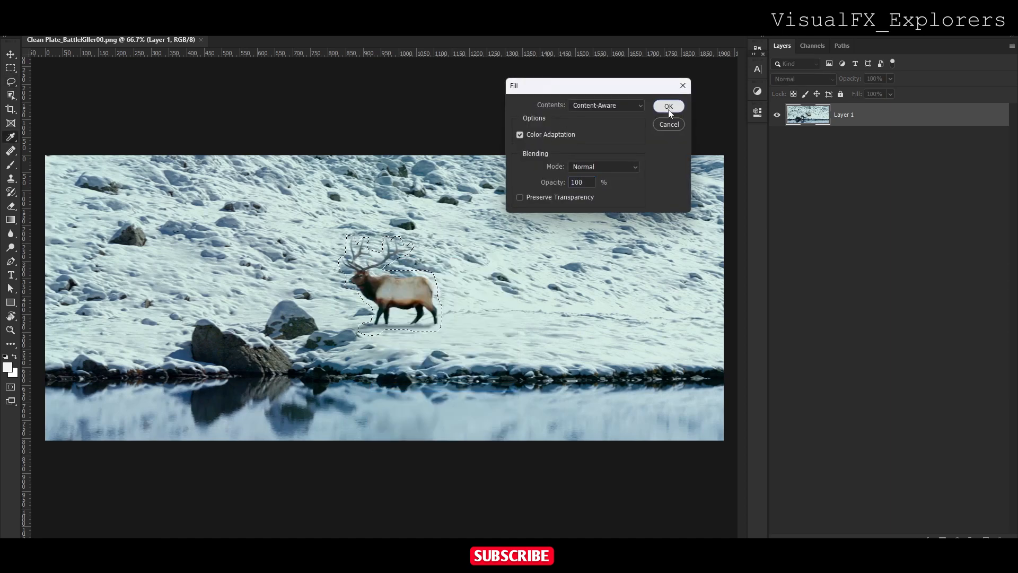
left_click(667, 106)
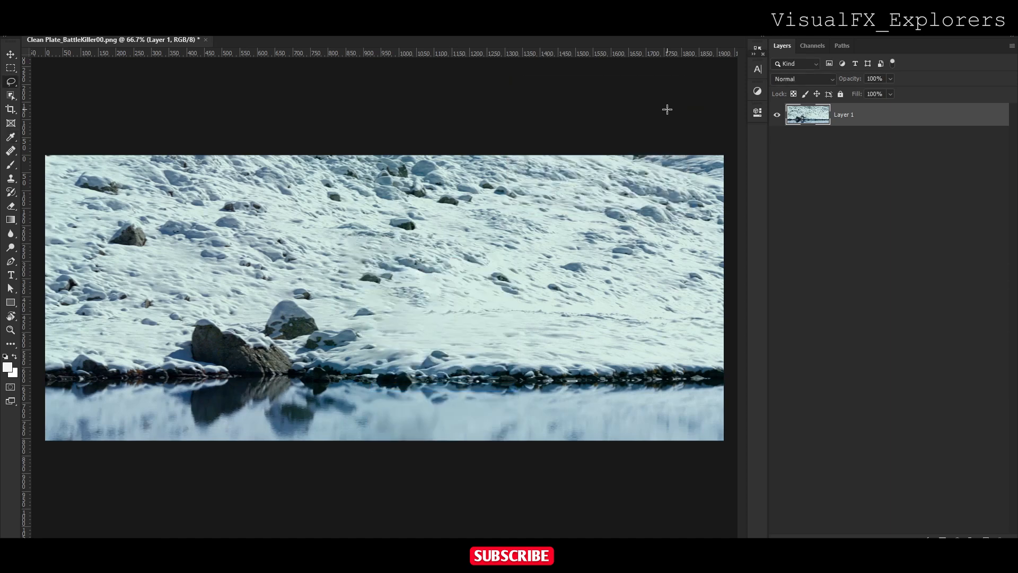
mouse_move(368, 92)
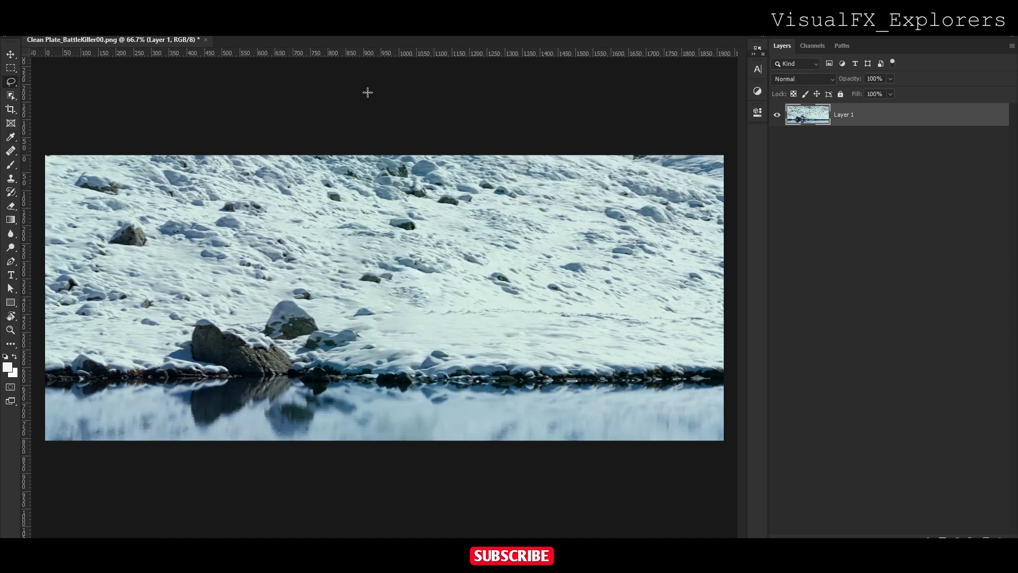
Step: Export the elk-free frame as a 100% quality JPG clean plate saved to the Desktop
left_click(19, 39)
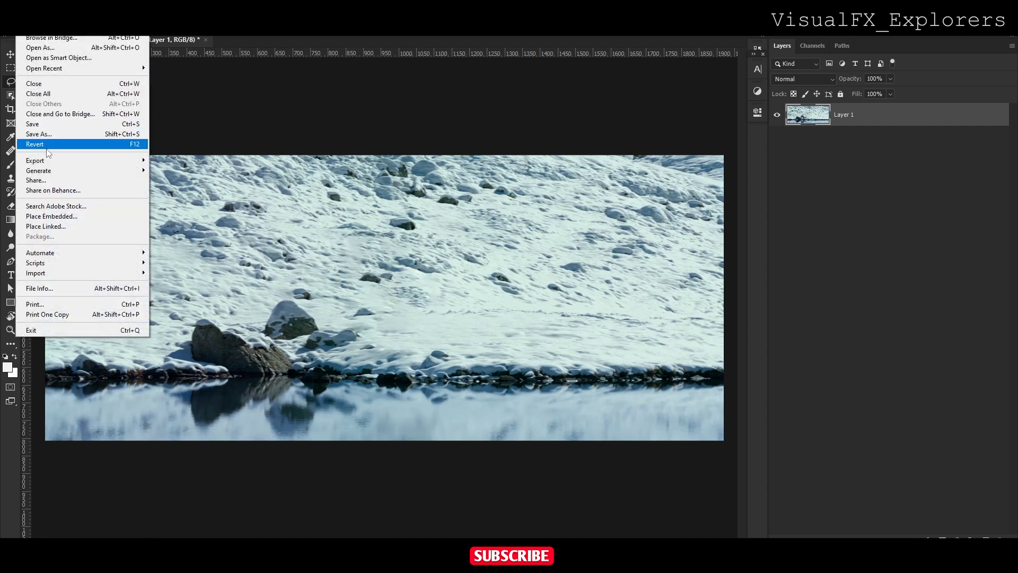
left_click(35, 144)
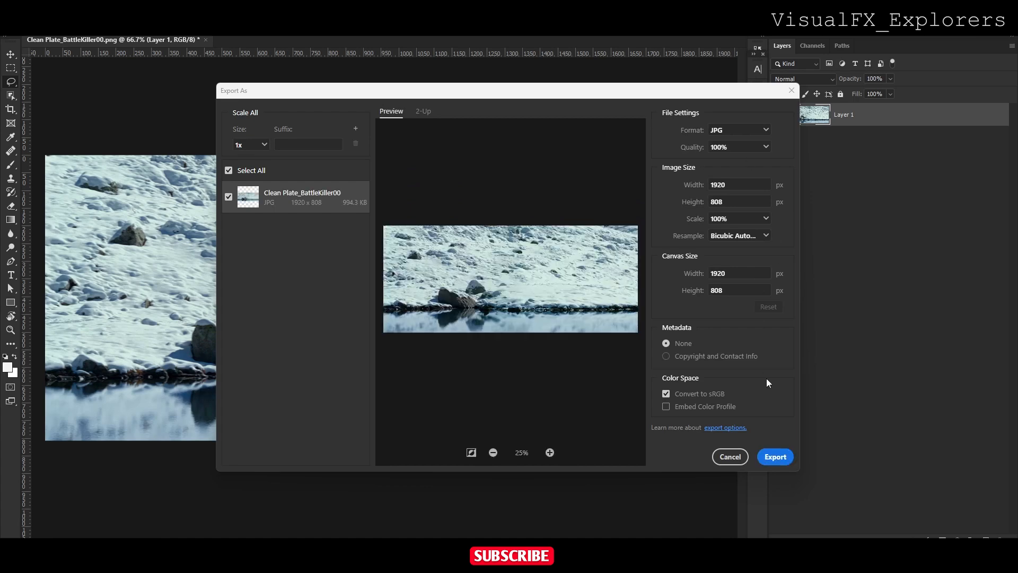
left_click(774, 456)
type("Clean Plate_")
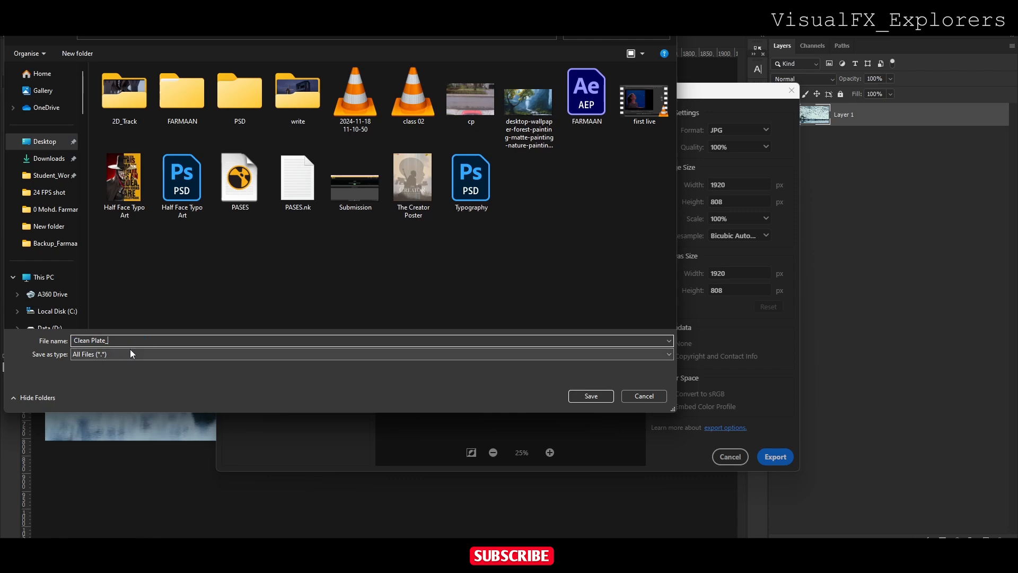
left_click(590, 396)
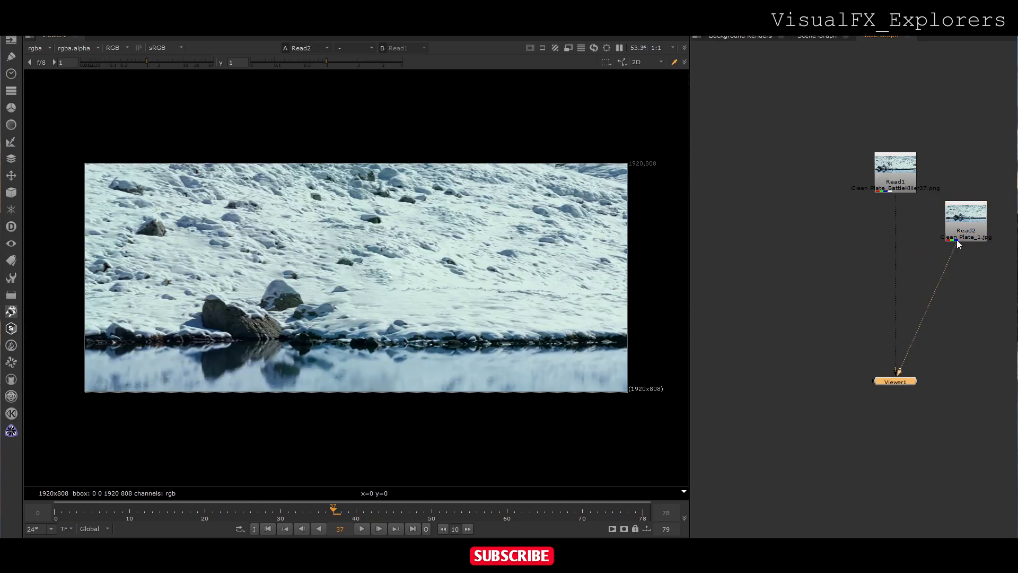
mouse_move(153, 529)
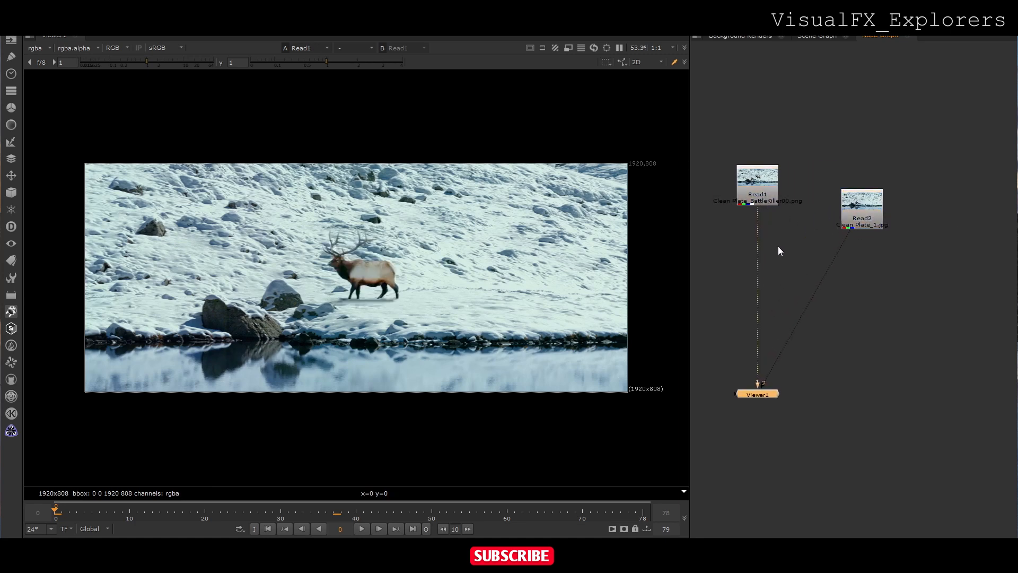
Step: Reposition the clean plate Read node beside the original footage in the Node Graph
left_click_drag(861, 207, 897, 201)
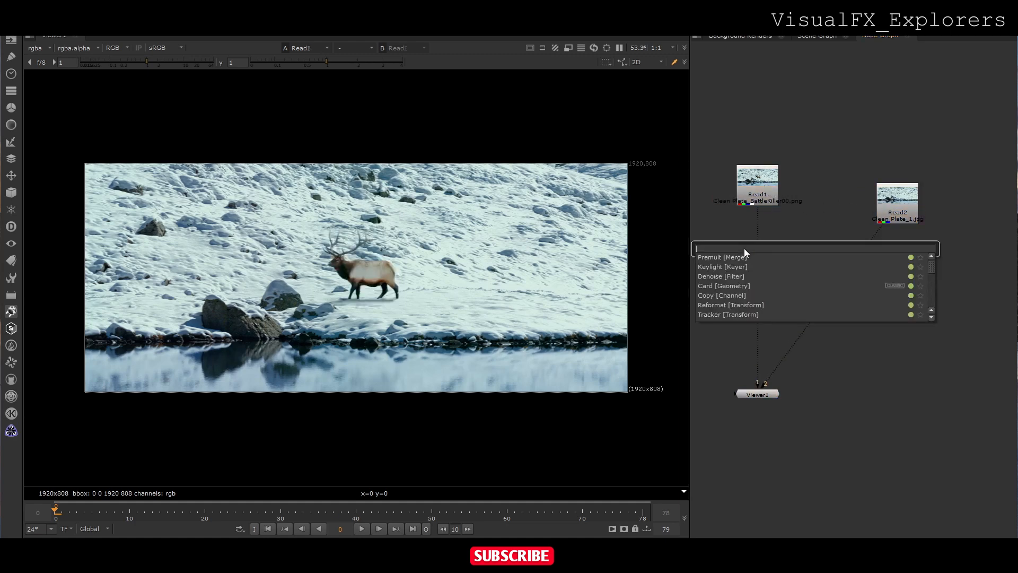
Step: Create Tracker1 on the footage, track a rock through the shot and add a second track on the shoreline
left_click(728, 314)
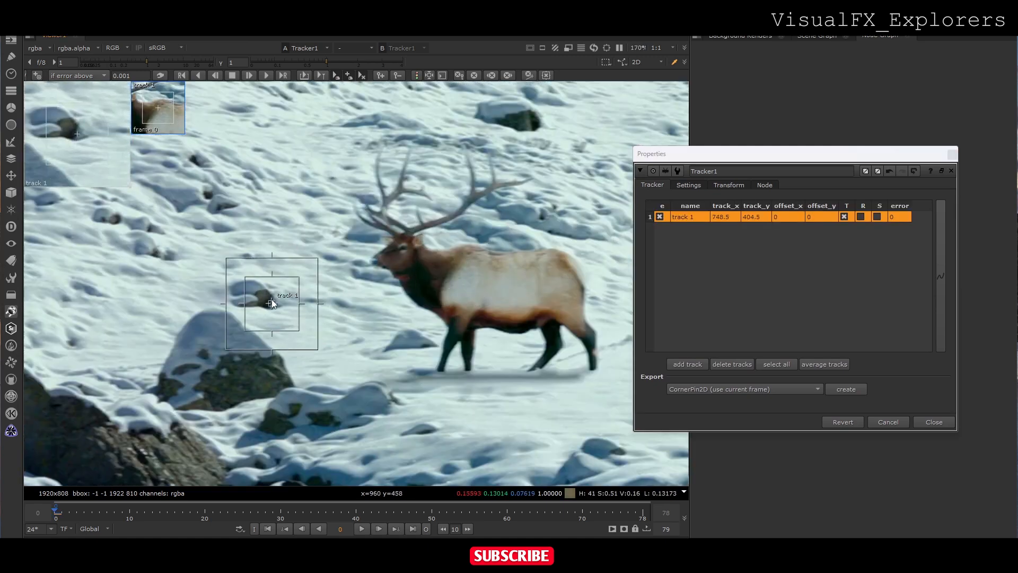
left_click(250, 75)
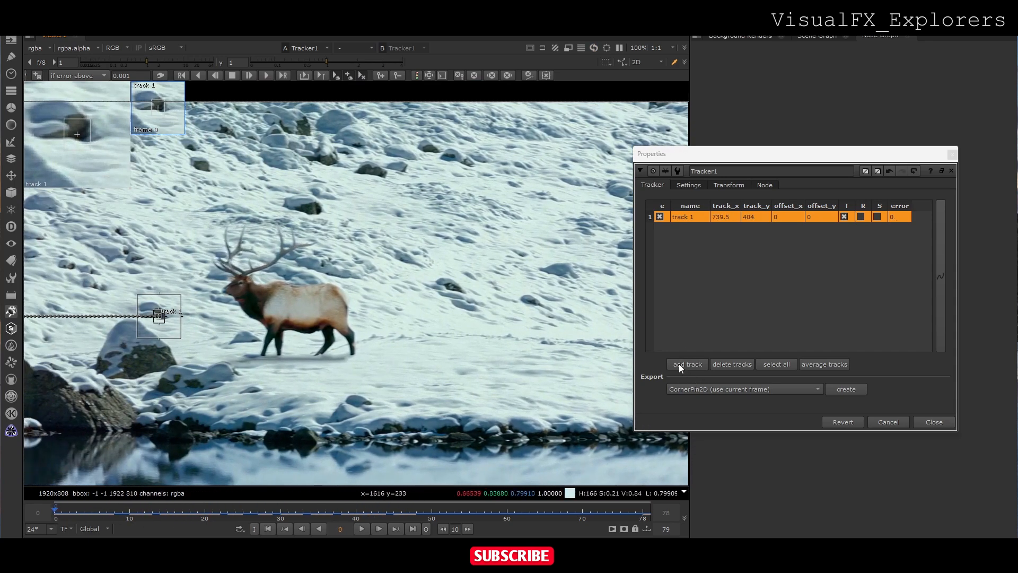
left_click(686, 364)
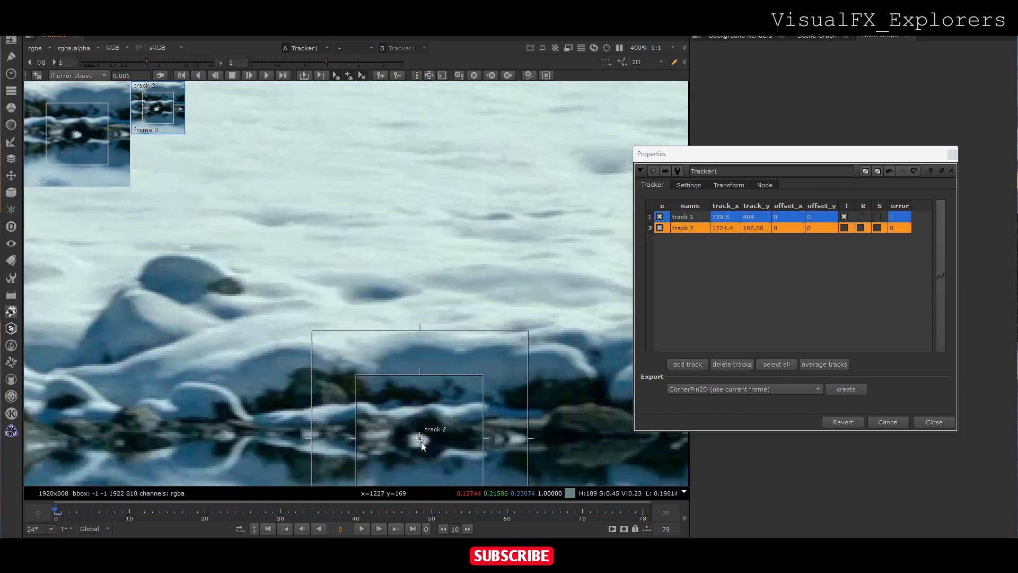
left_click(265, 76)
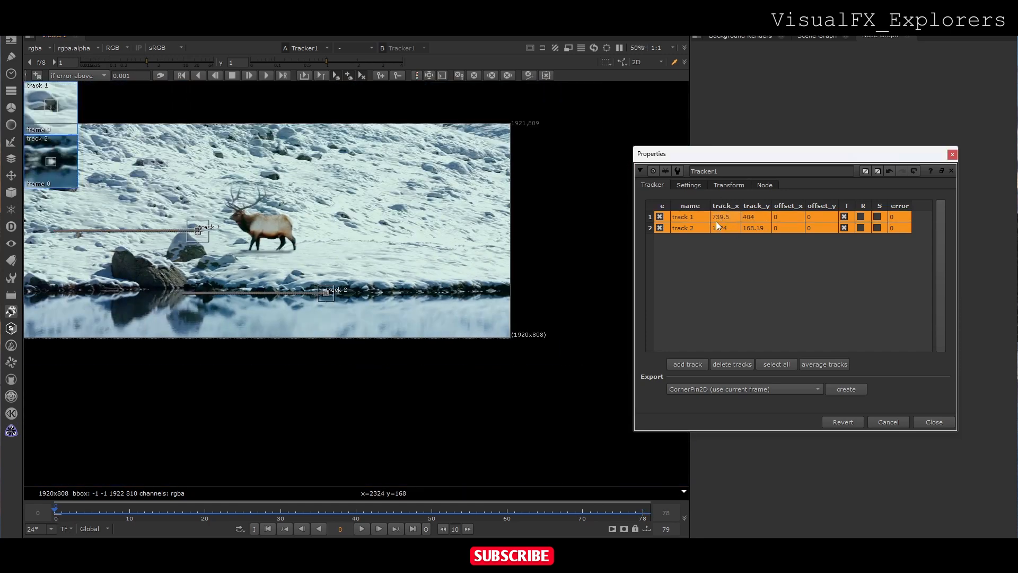
Step: Set Tracker1's transform to match-move and close its properties
left_click(727, 184)
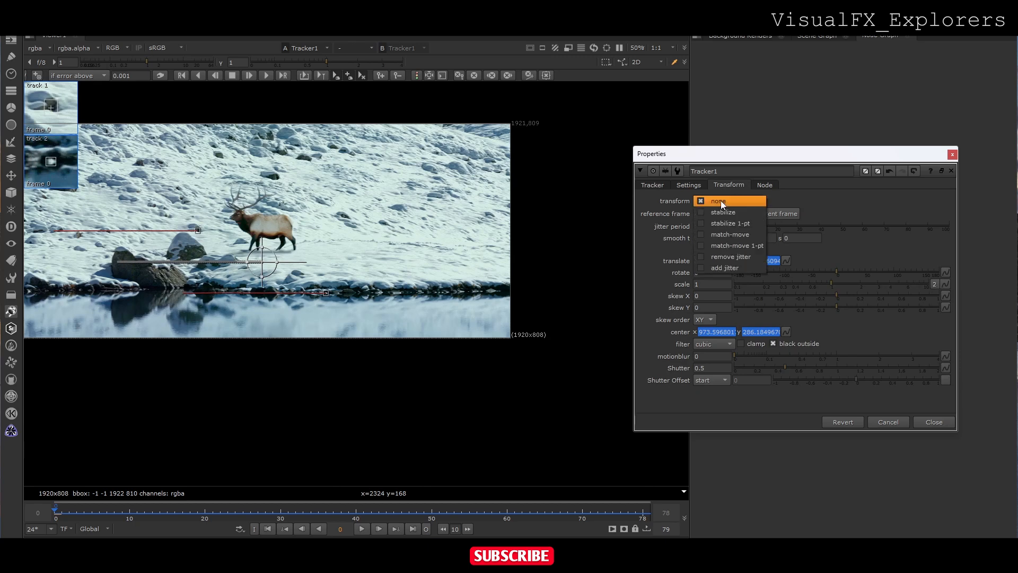
left_click(729, 234)
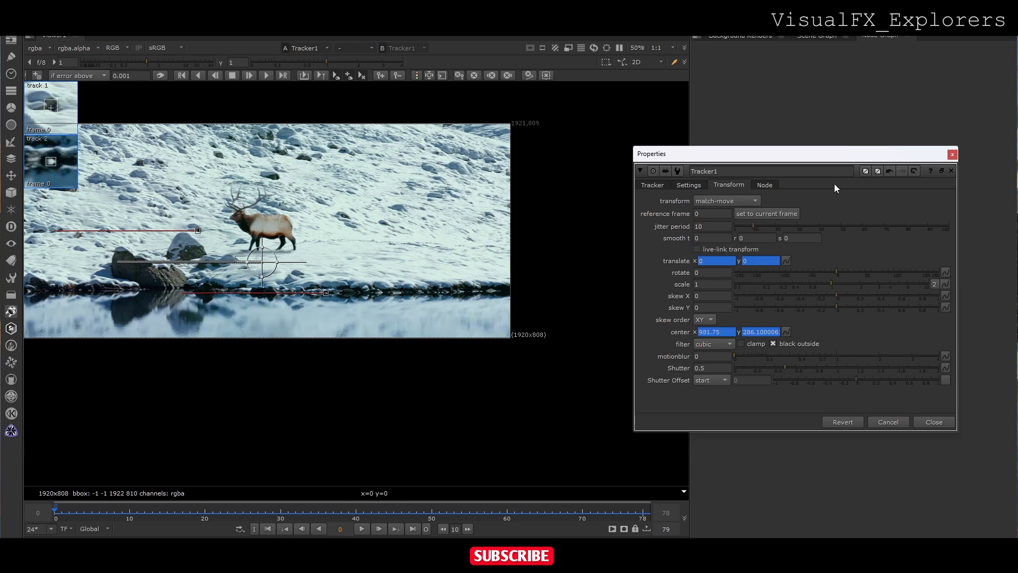
left_click(933, 421)
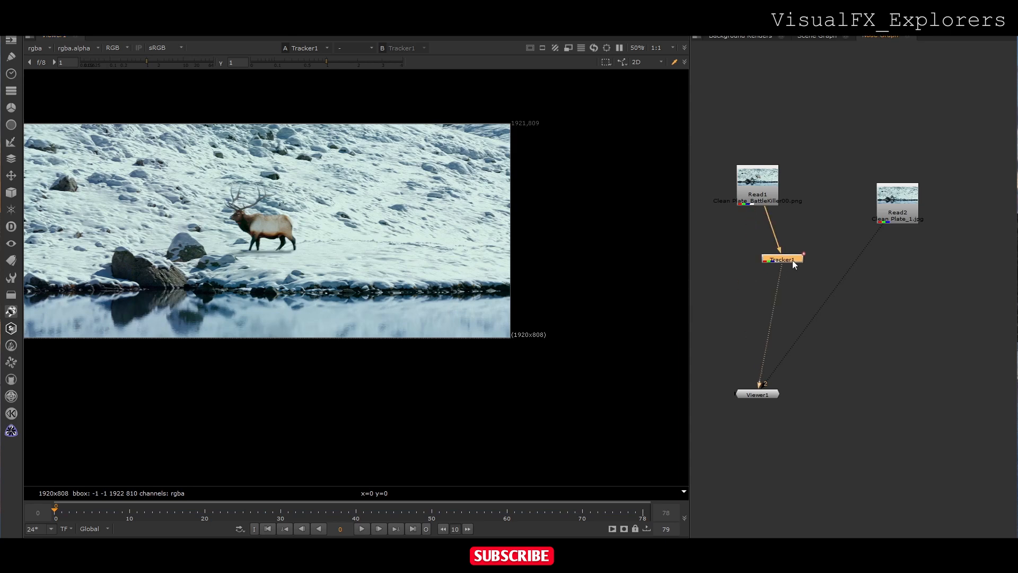
Step: Drag Tracker1 out of the Read1 branch and drop it next to Read2
left_click_drag(782, 259, 914, 272)
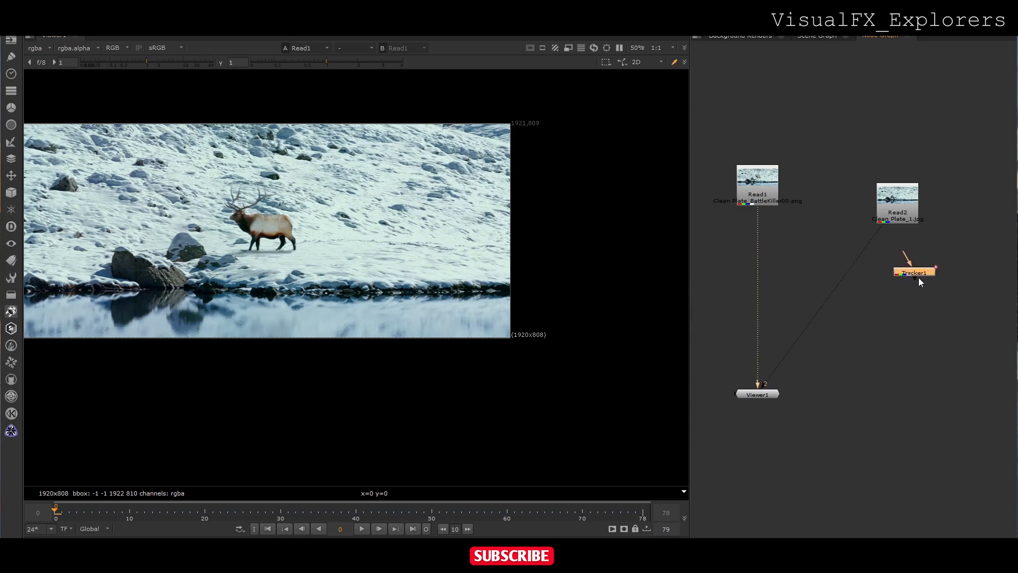
left_click(758, 189)
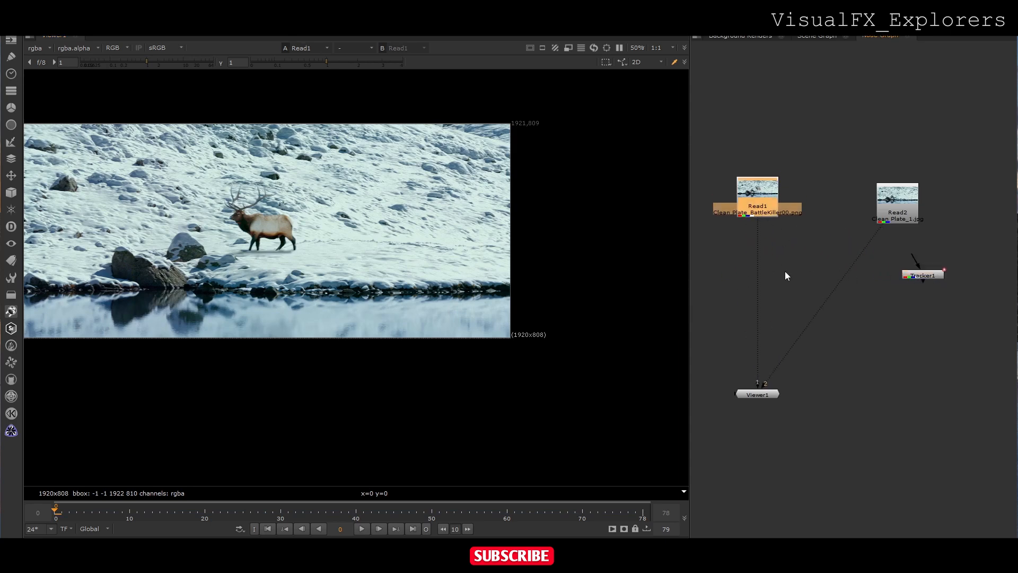
left_click(757, 198)
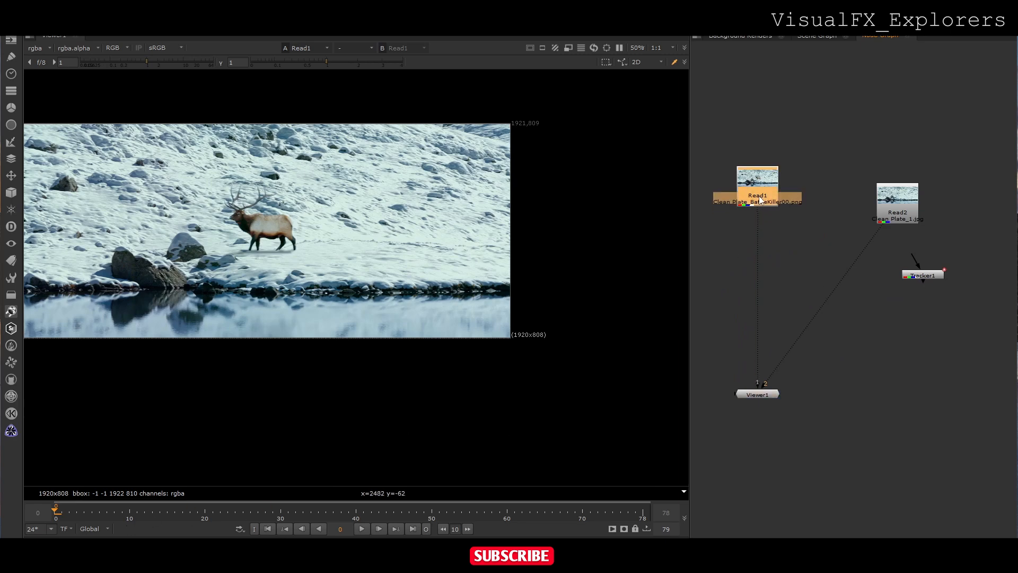
mouse_move(745, 274)
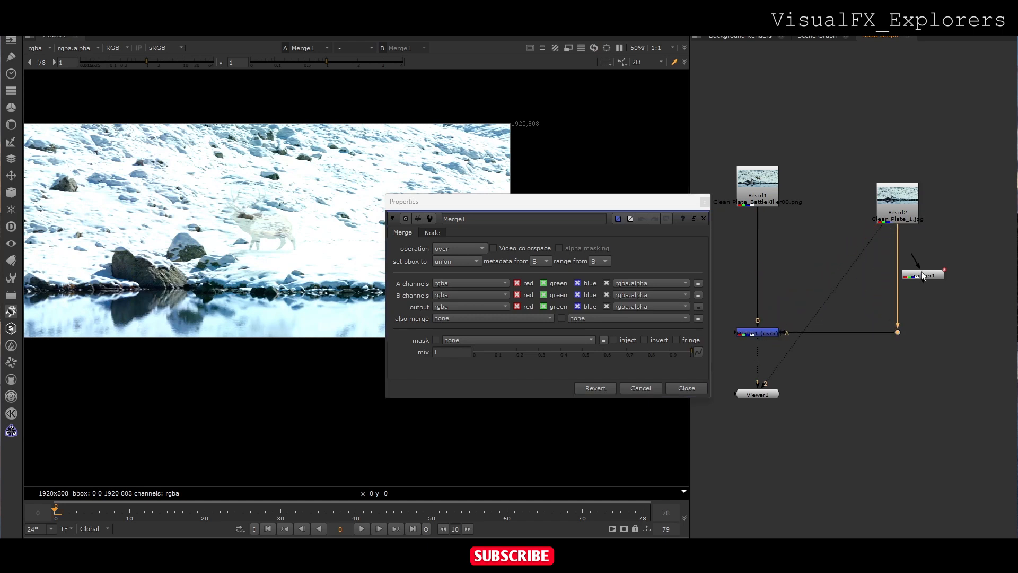
Step: Move the spare tracker aside and draw a Roto Bezier around the snow patch covering the elk
left_click_drag(922, 274, 980, 241)
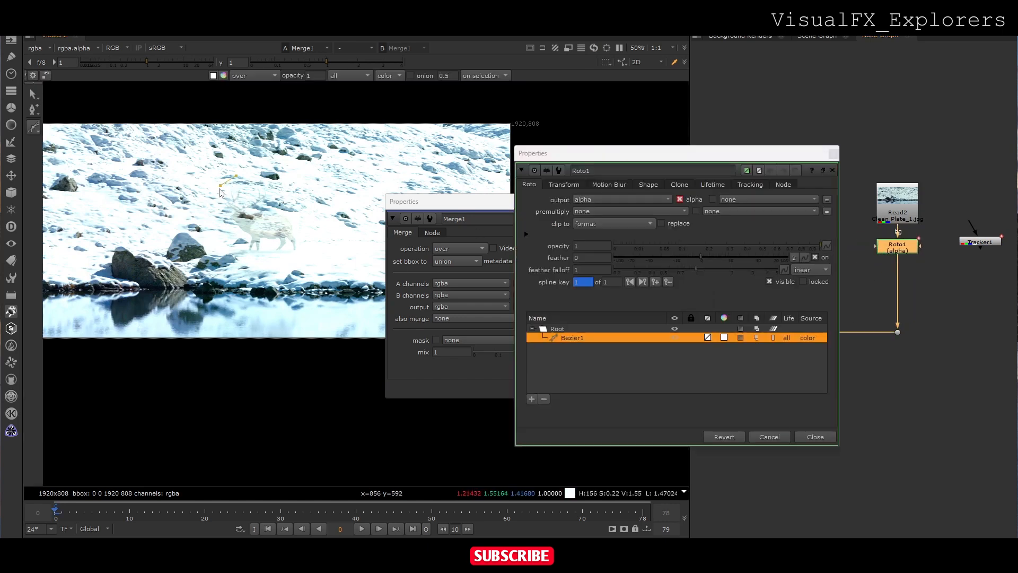
left_click_drag(233, 175, 250, 257)
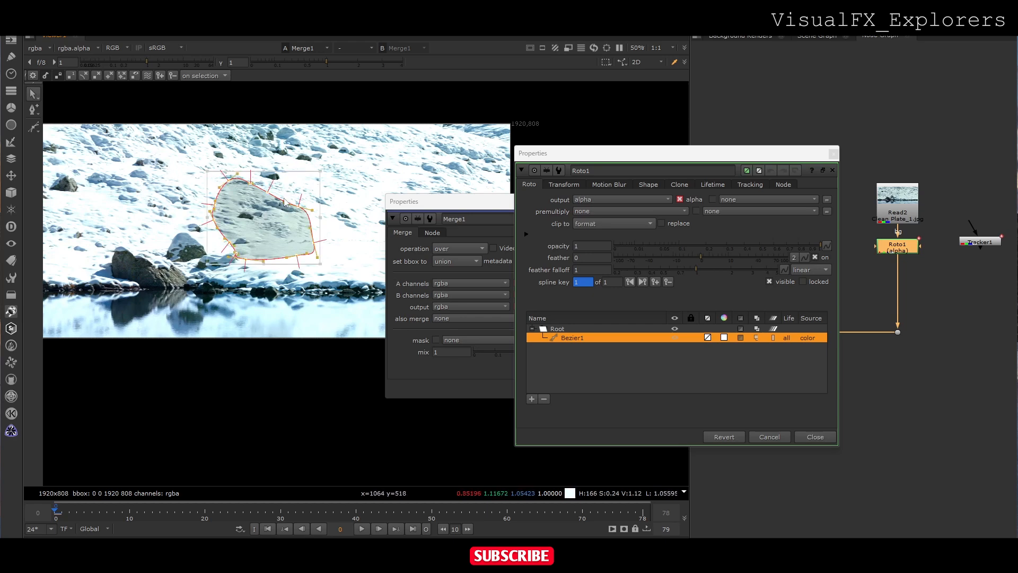
left_click_drag(285, 201, 278, 173)
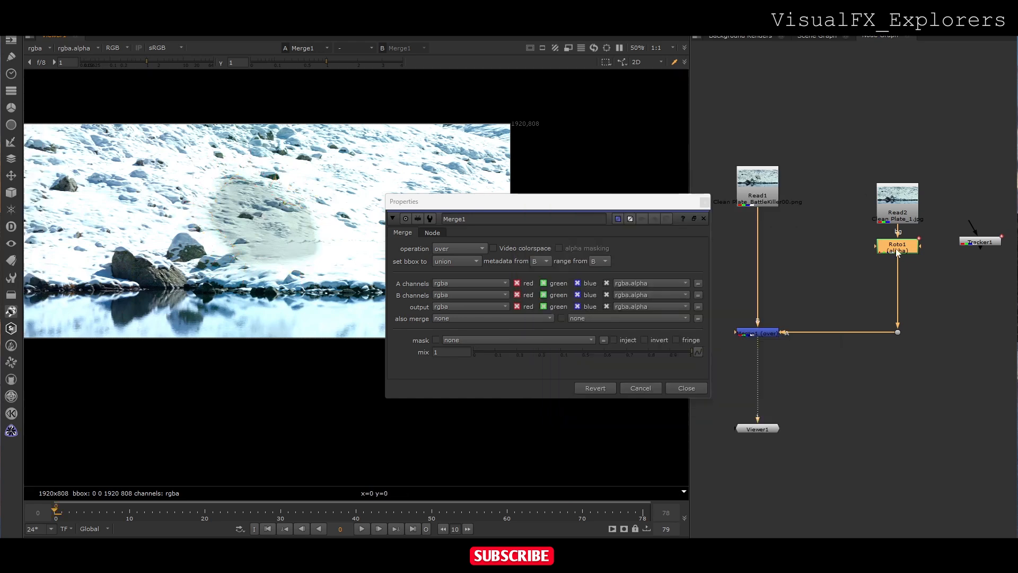
Step: Insert a Premult after Roto1 and scrub the shot to check the tracked patch holds
type("PRE")
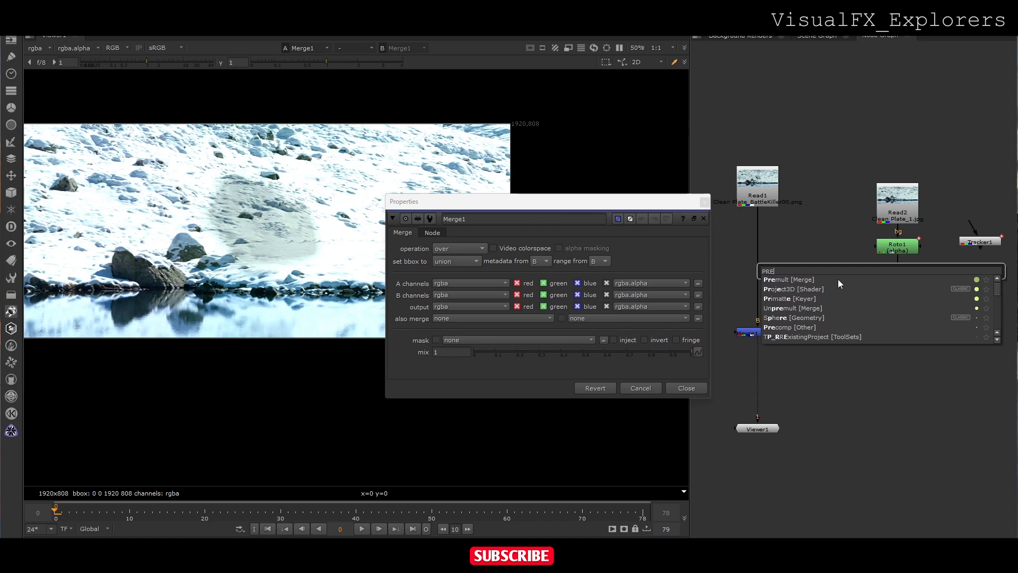
left_click(788, 279)
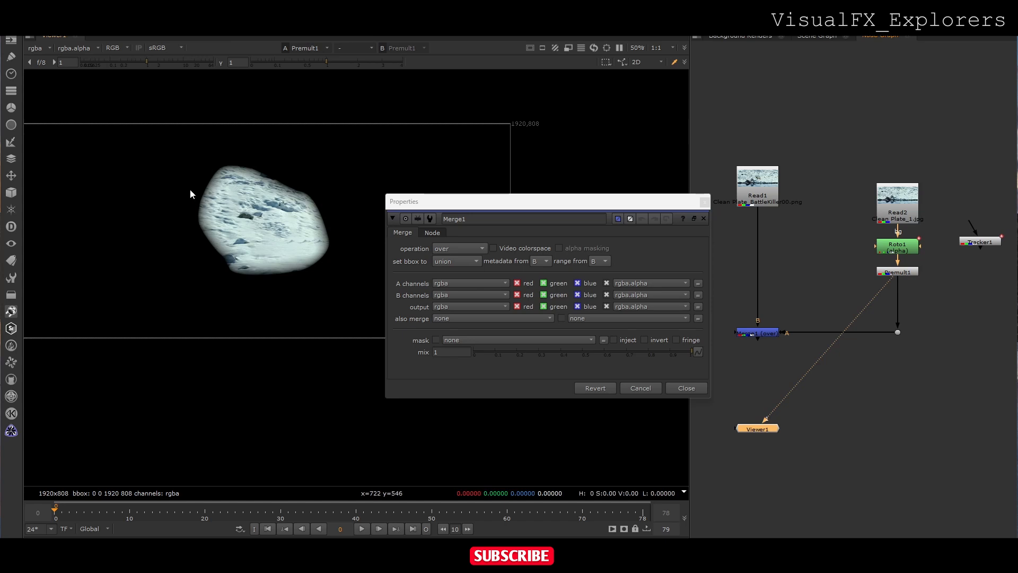
mouse_move(156, 151)
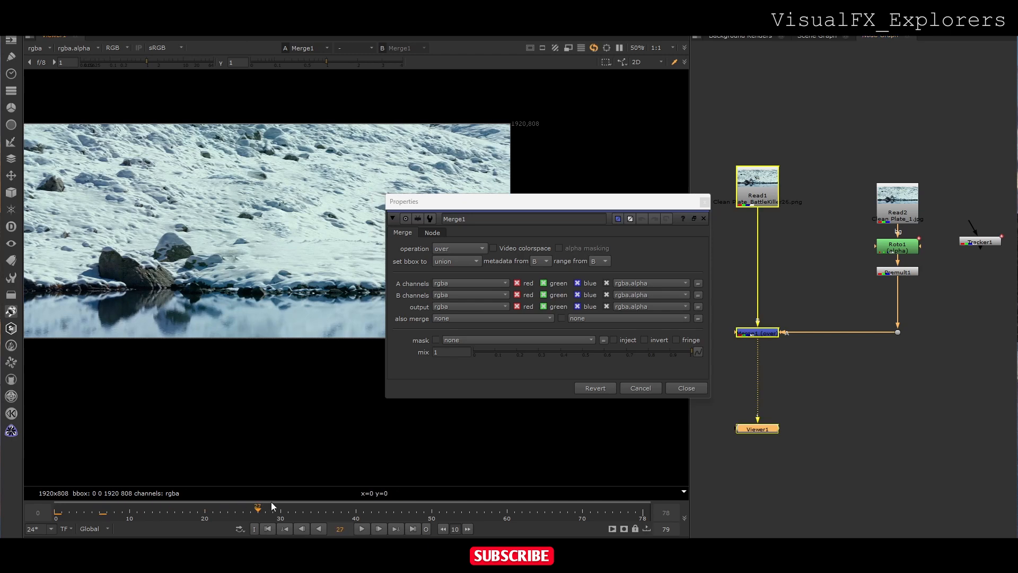
left_click_drag(258, 507, 582, 507)
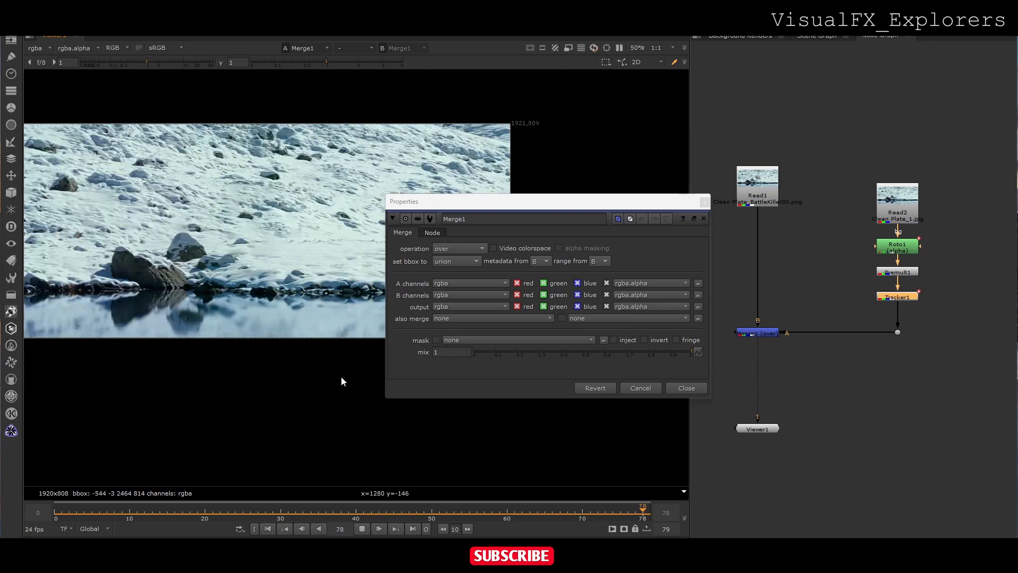
Step: Close Merge1's properties and scrub the composite to confirm the elk is gone while deer still cross
left_click(415, 506)
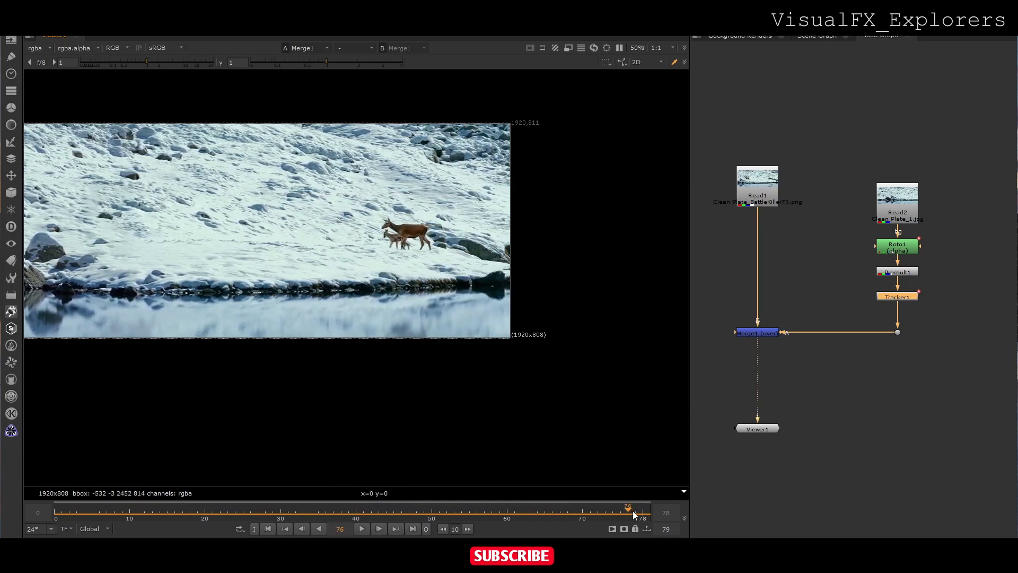
left_click_drag(628, 512, 605, 513)
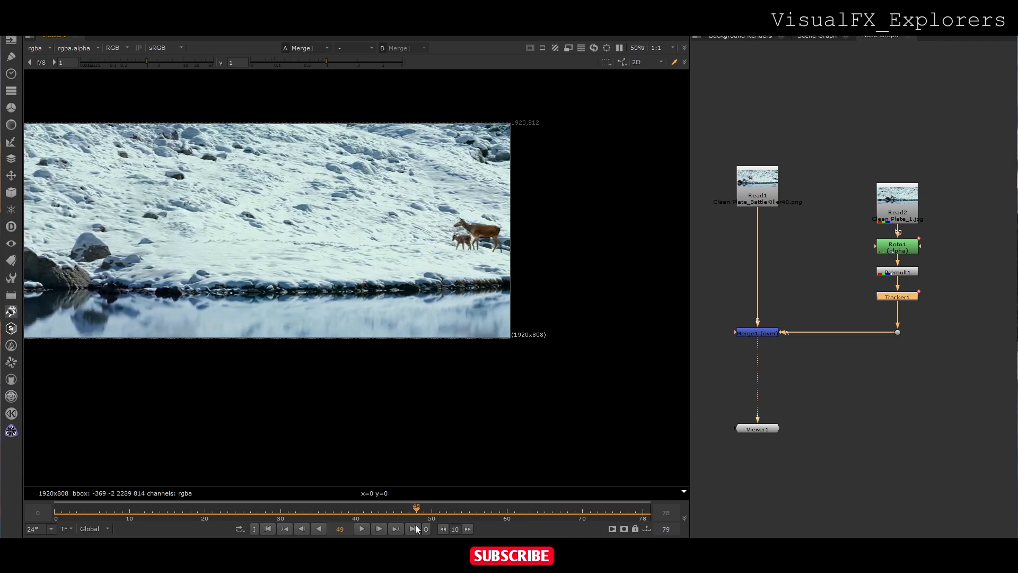
left_click_drag(415, 513, 627, 513)
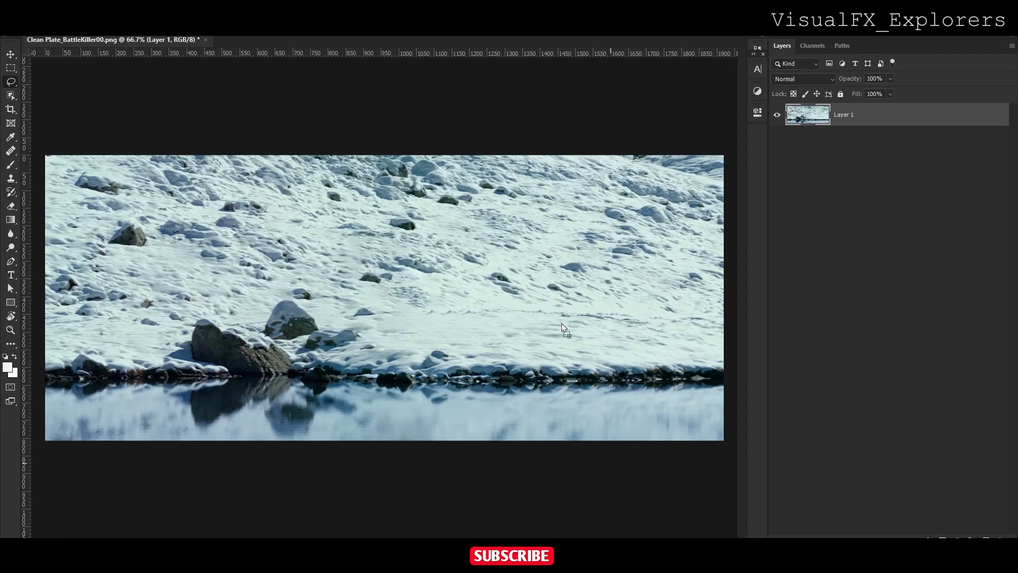
Step: Lasso the deer and fawn on frame 78 and remove them with Content-Aware Fill, keeping the elk
left_click(306, 39)
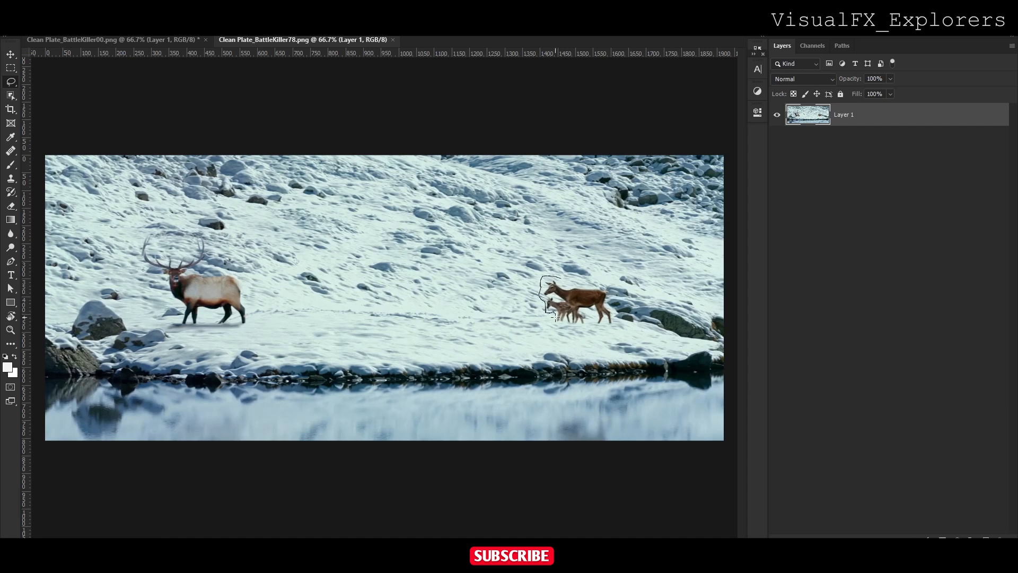
left_click_drag(551, 311, 588, 321)
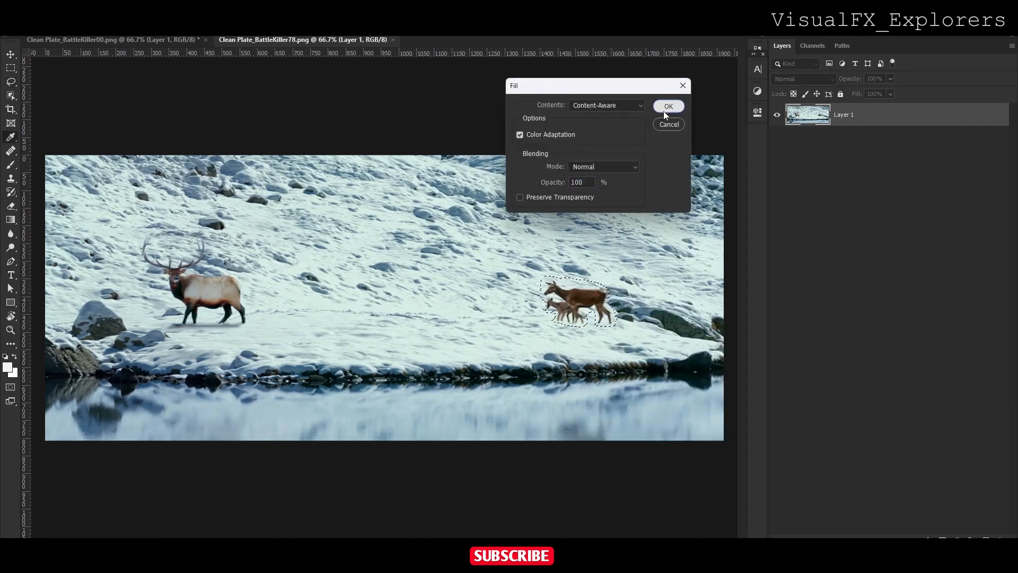
left_click(668, 106)
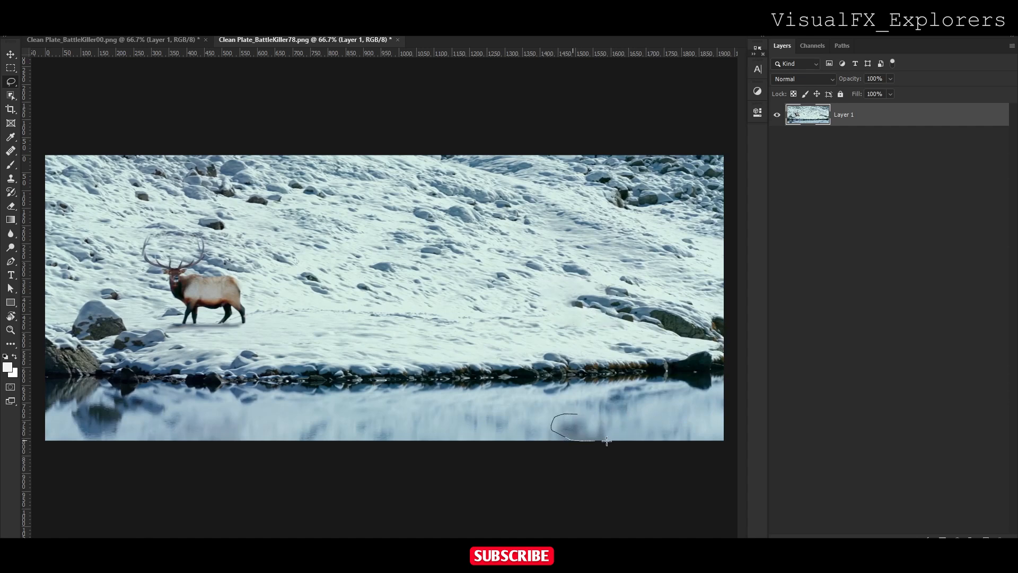
right_click(588, 429)
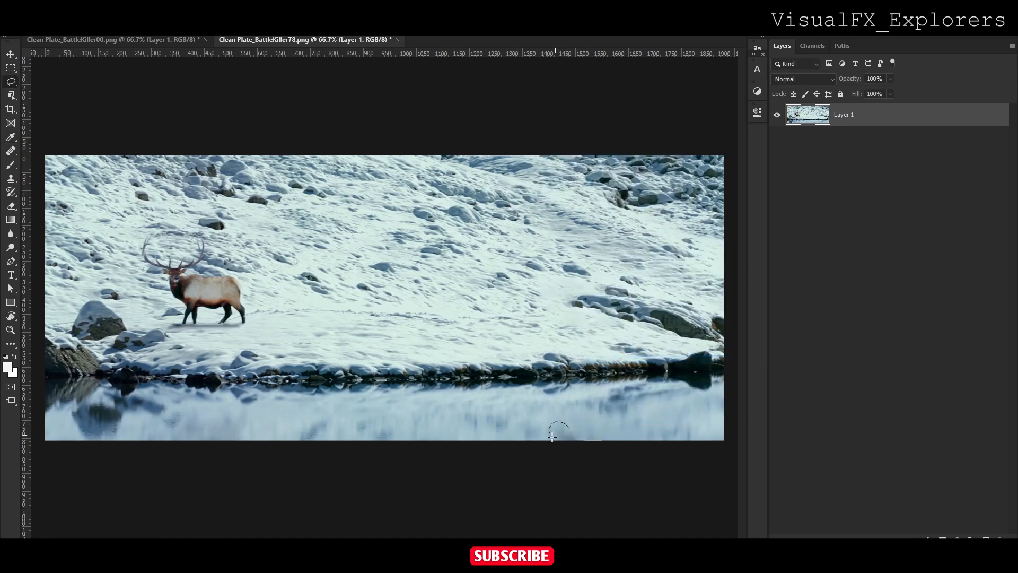
right_click(562, 429)
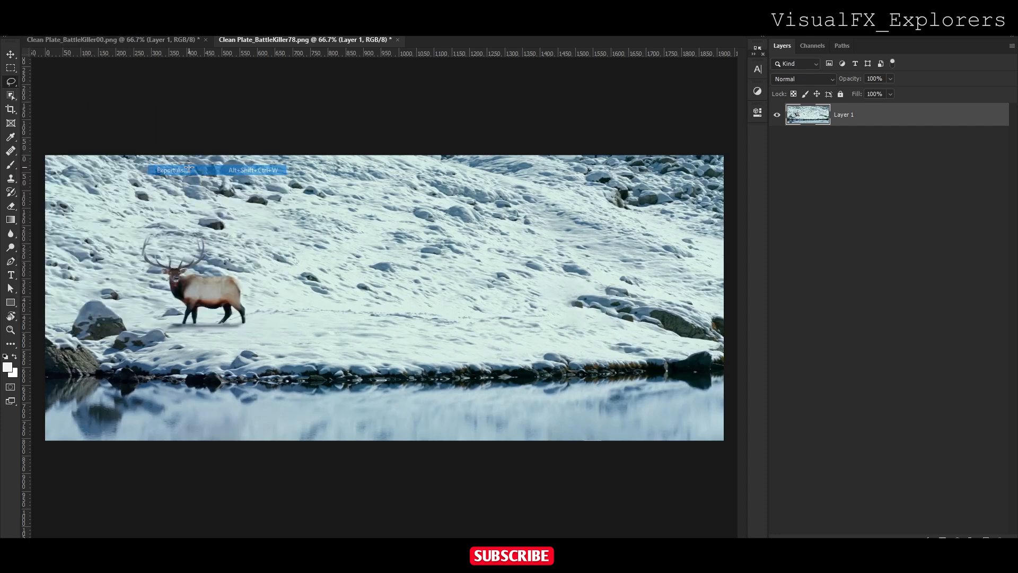
Step: Export the deer-free frame as a JPG named Clean Plate_02
left_click(175, 170)
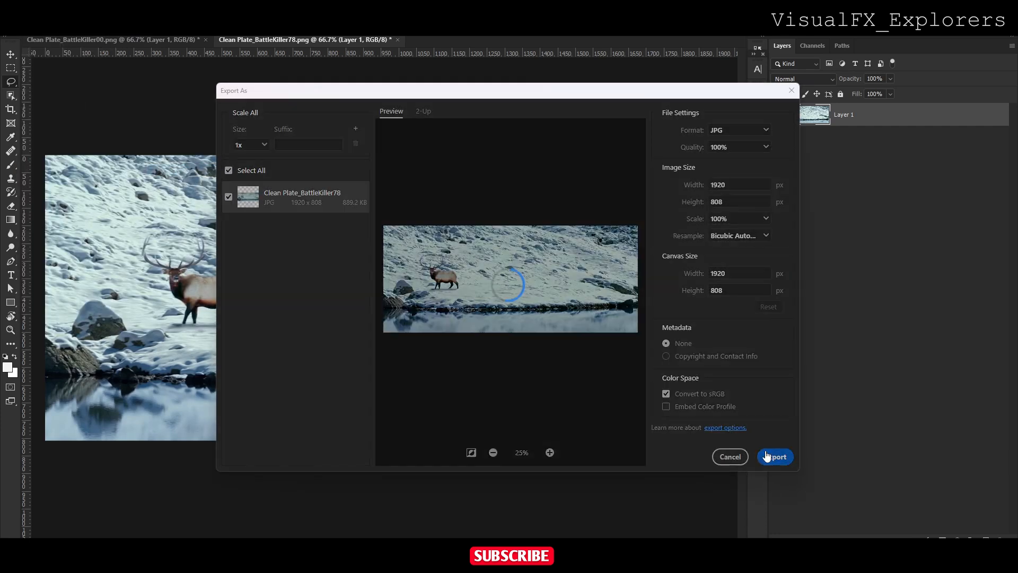
left_click(774, 456)
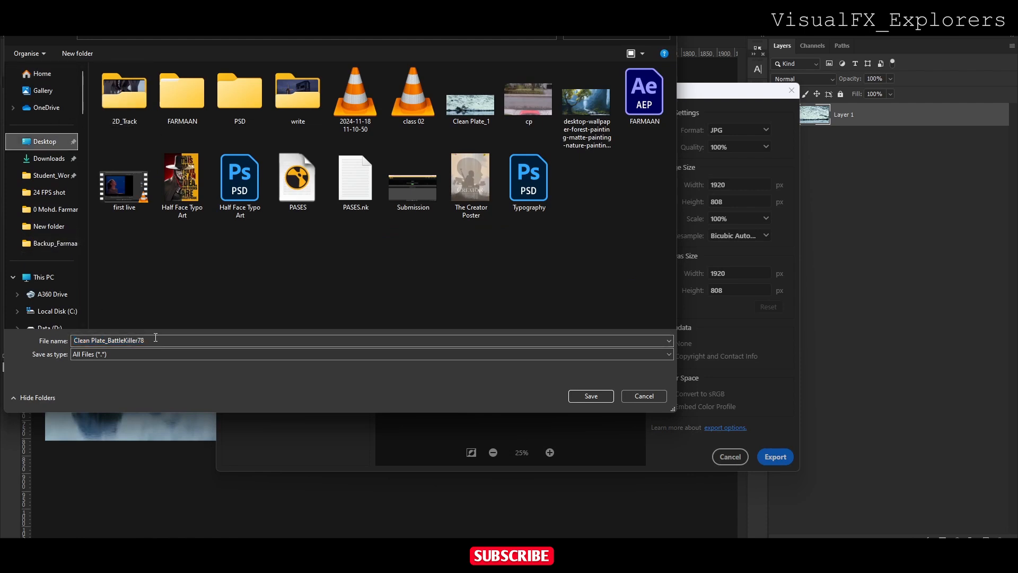
left_click(470, 91)
type("Clean Plate_02")
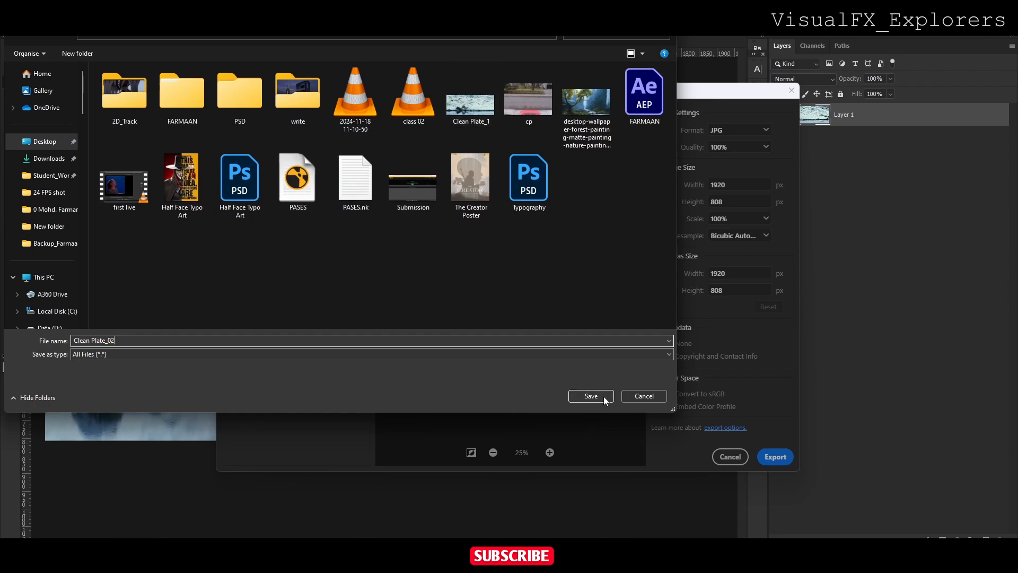
left_click(591, 396)
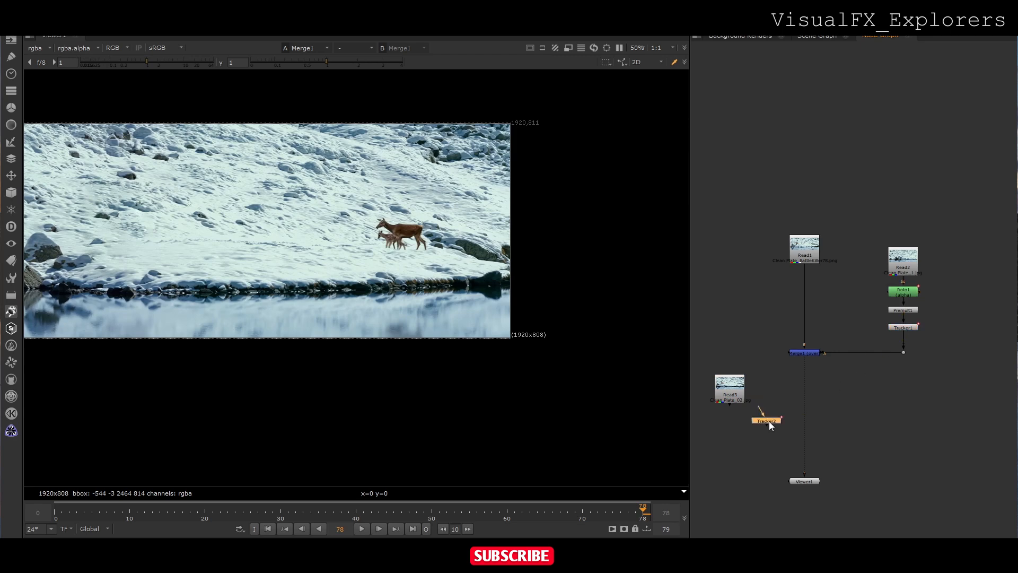
Step: Set Tracker2 to match-move with reference frame 78 as the current frame
double_click(766, 420)
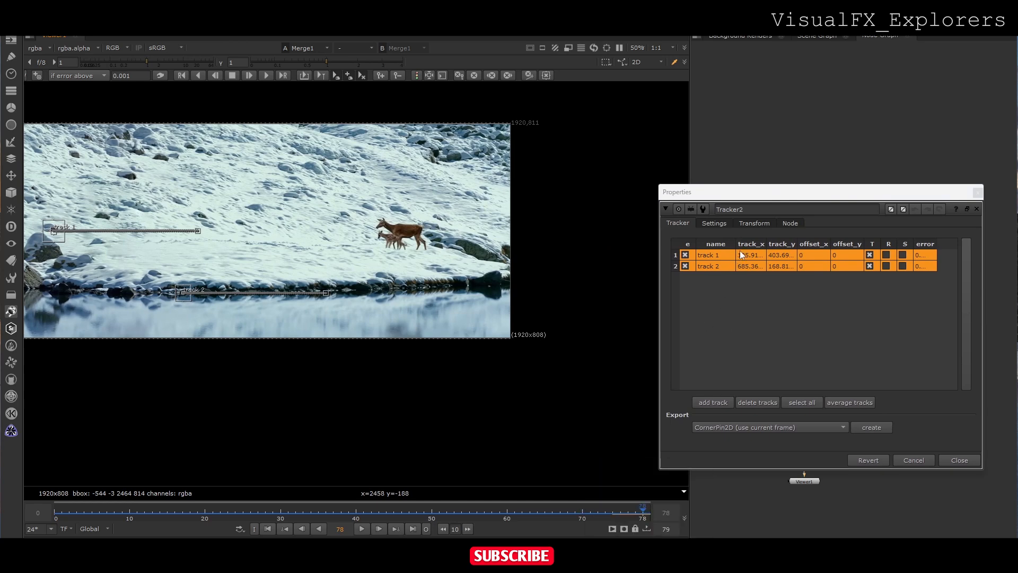
left_click(753, 223)
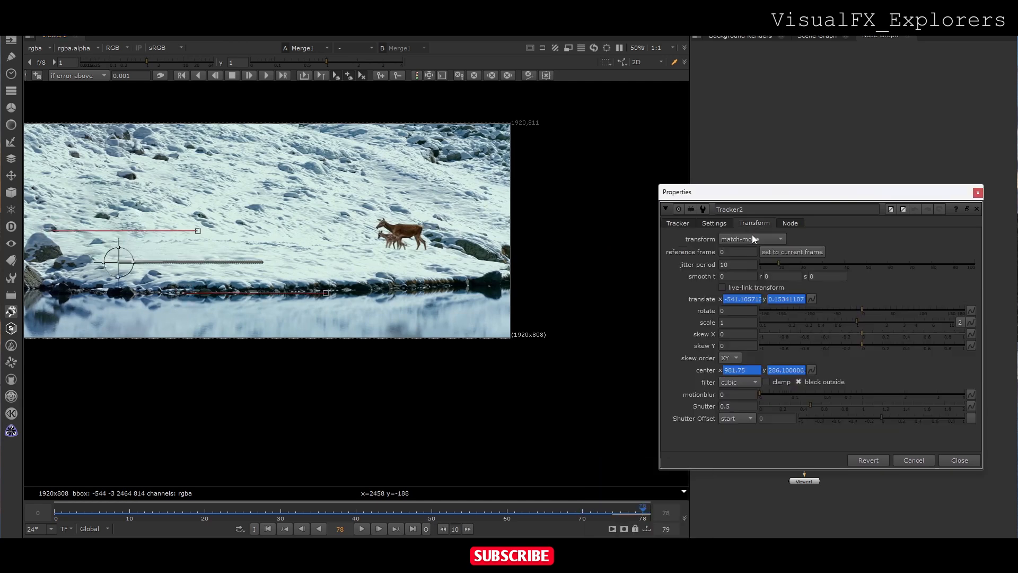
left_click(791, 251)
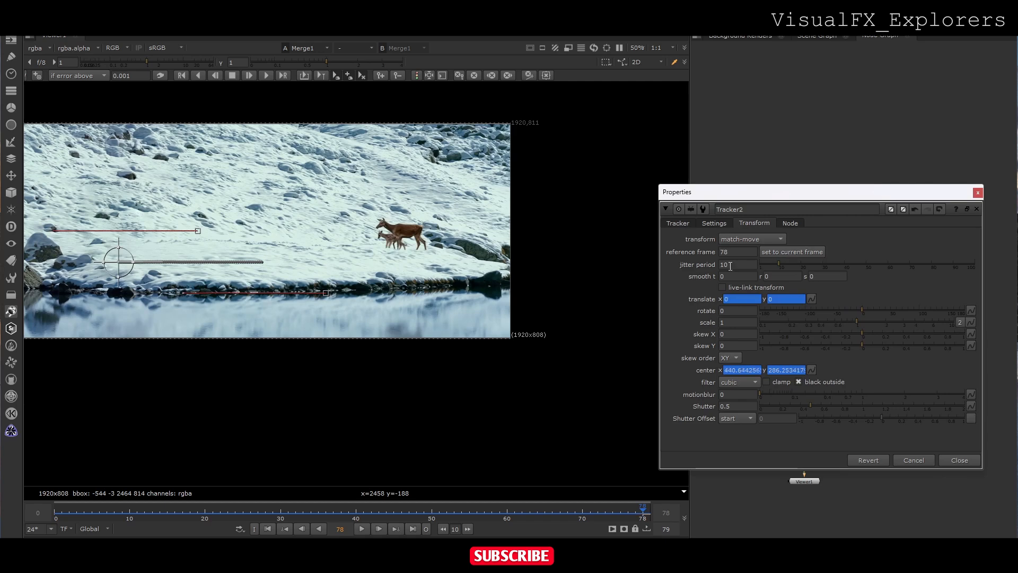
left_click(737, 252)
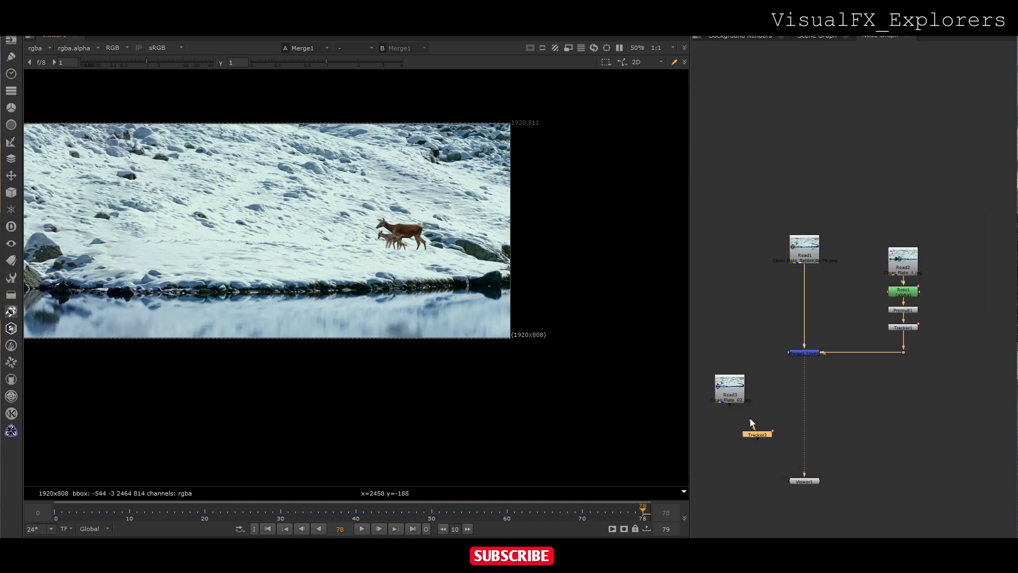
Step: Arrange Clean Plate_02's nodes and reshape Roto2's Bezier around the deer area
left_click_drag(757, 434, 735, 471)
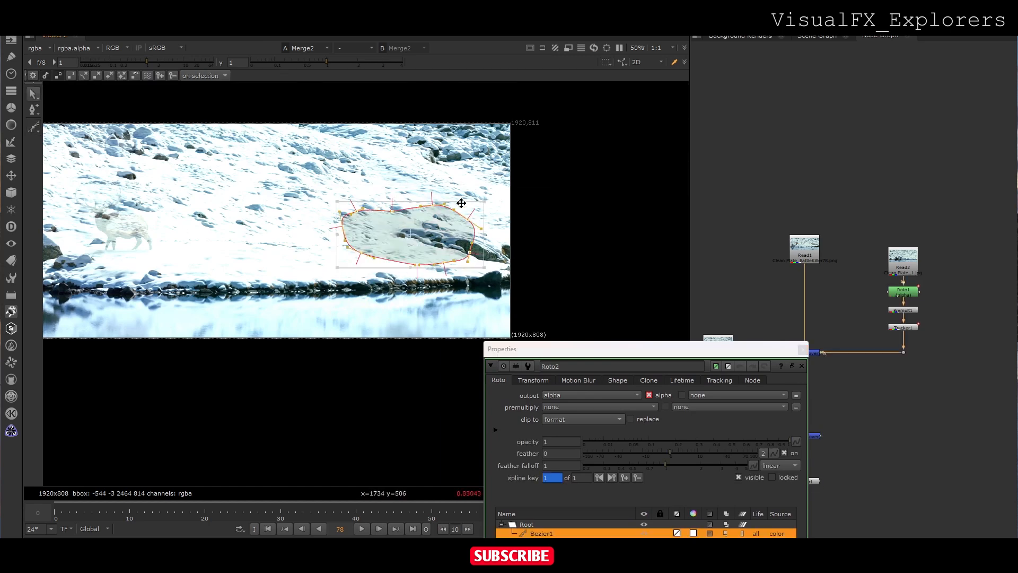
left_click_drag(461, 203, 486, 198)
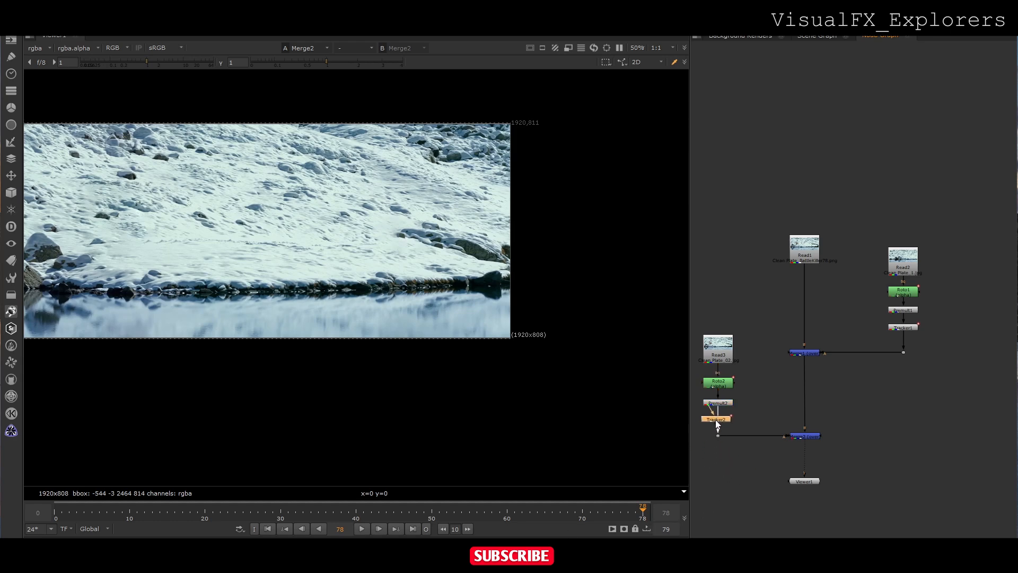
left_click_drag(641, 512, 523, 512)
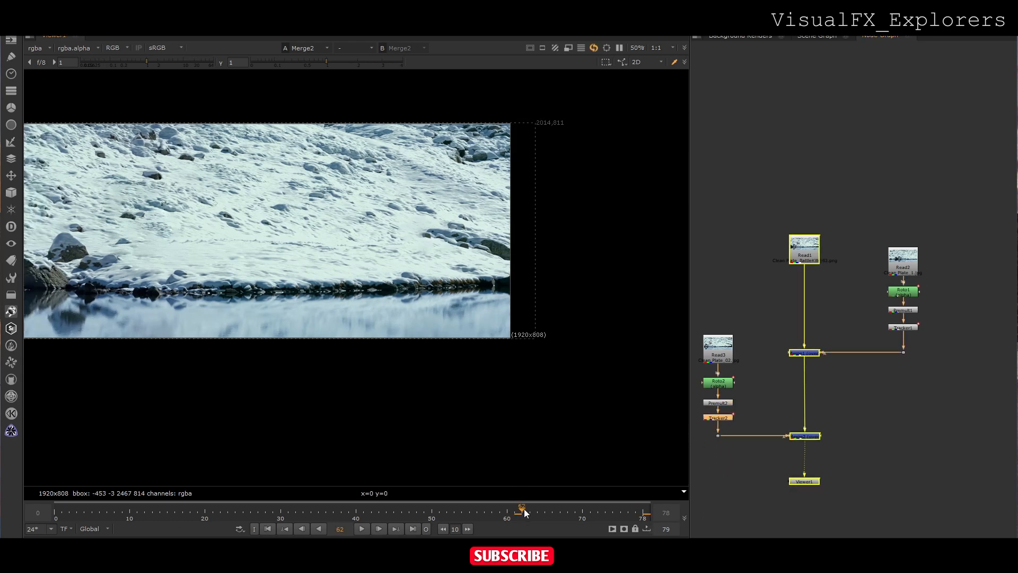
left_click_drag(523, 508, 630, 508)
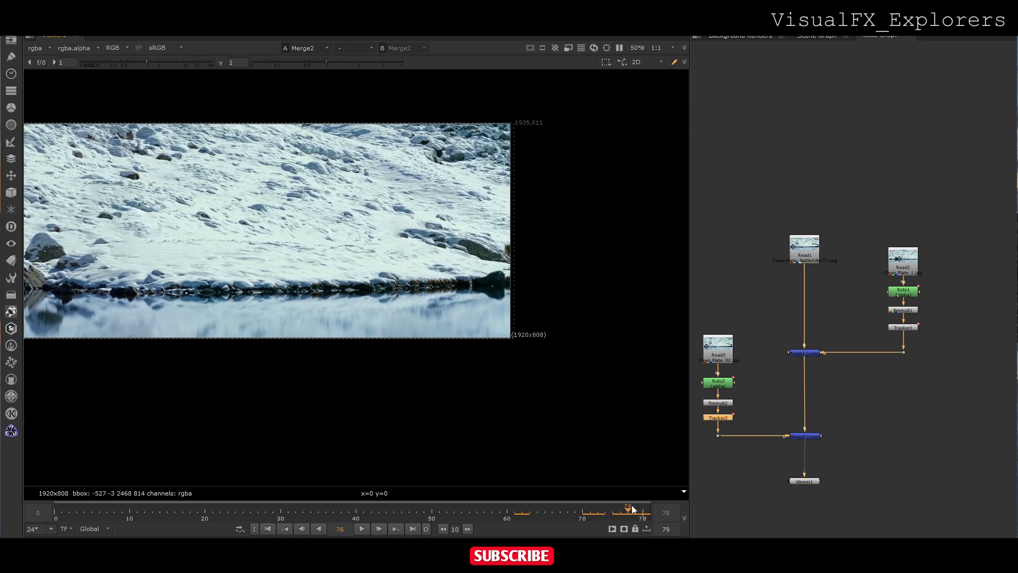
left_click_drag(630, 508, 165, 507)
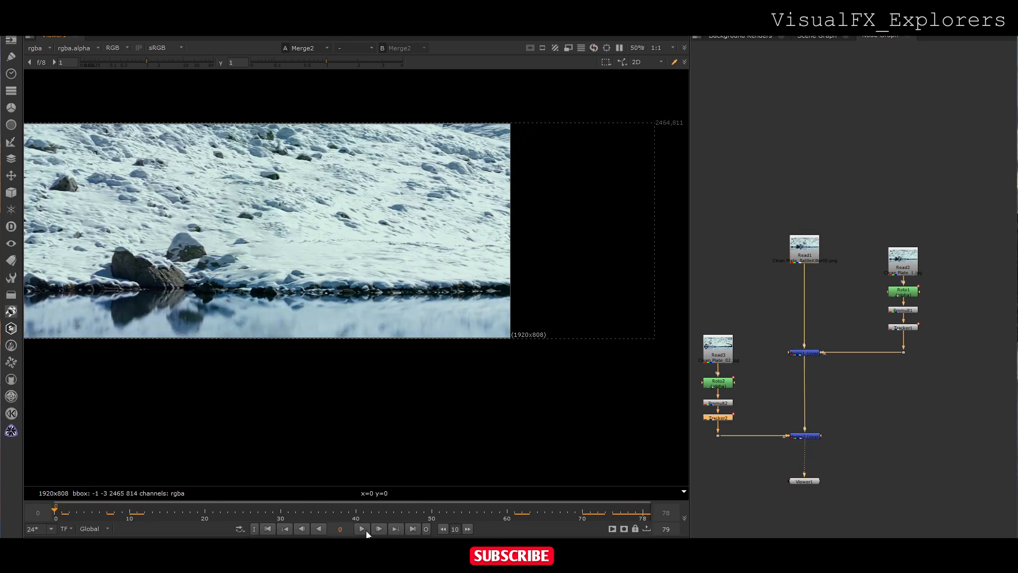
left_click(362, 528)
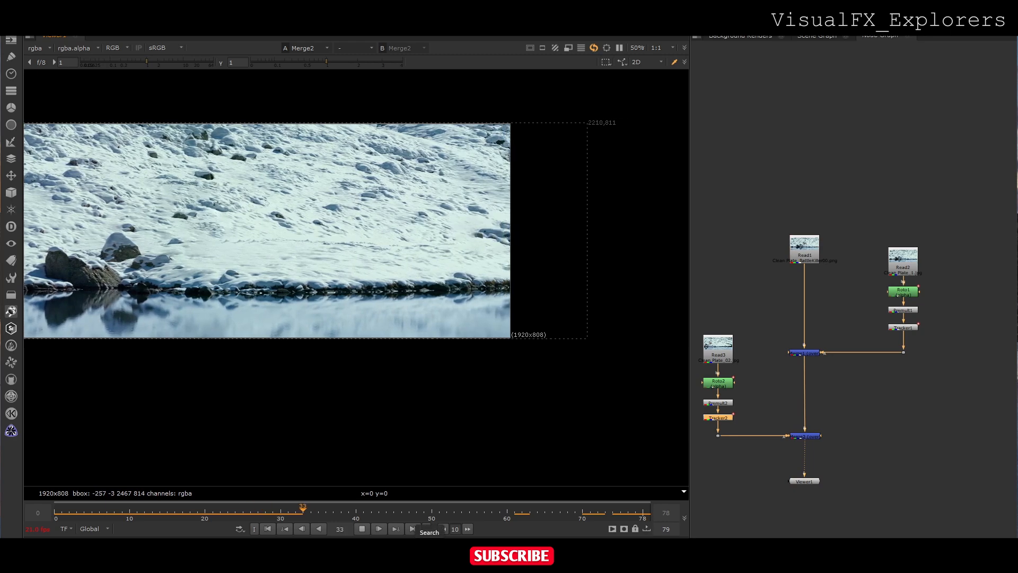